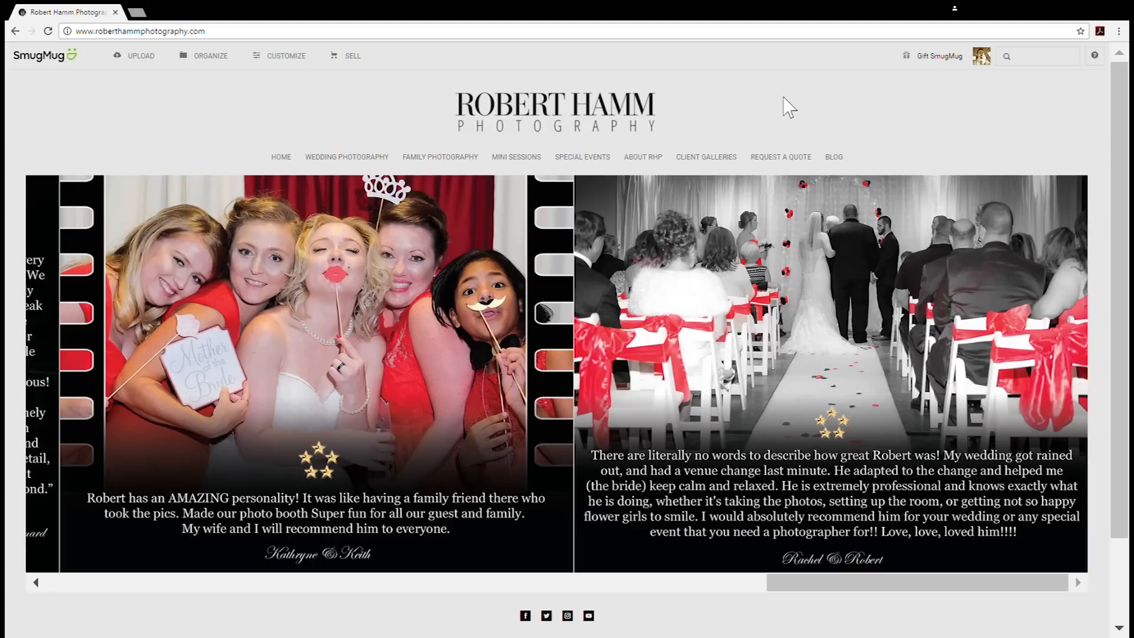
mouse_move(654, 145)
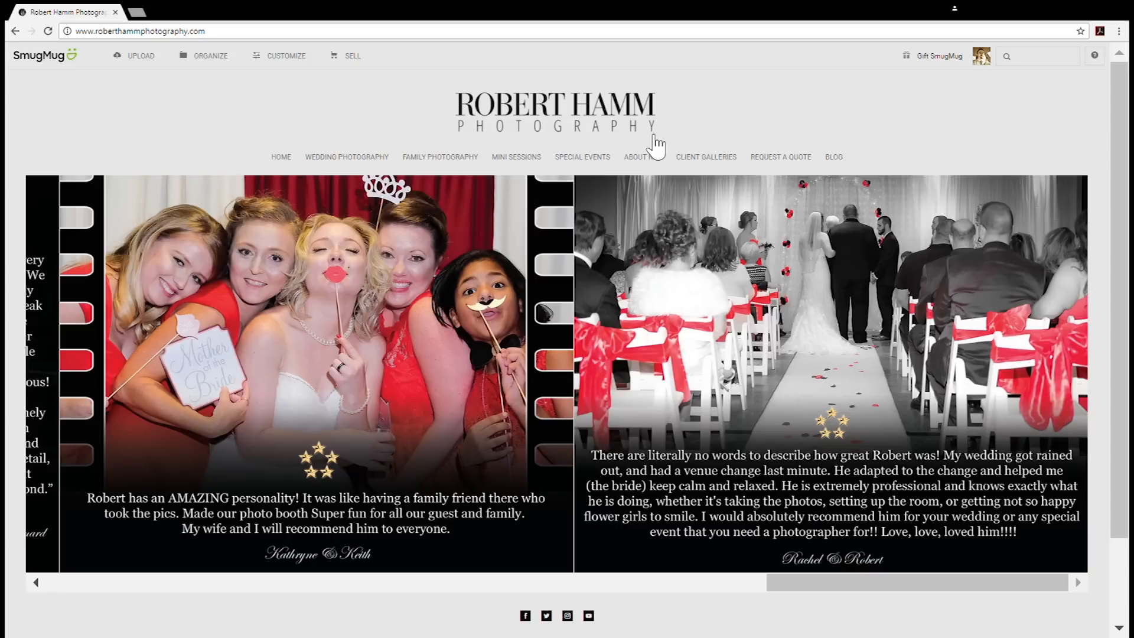
- Go to the site's blog and open the 'A beautiful Camera, the Fuji X100s' post
left_click(832, 157)
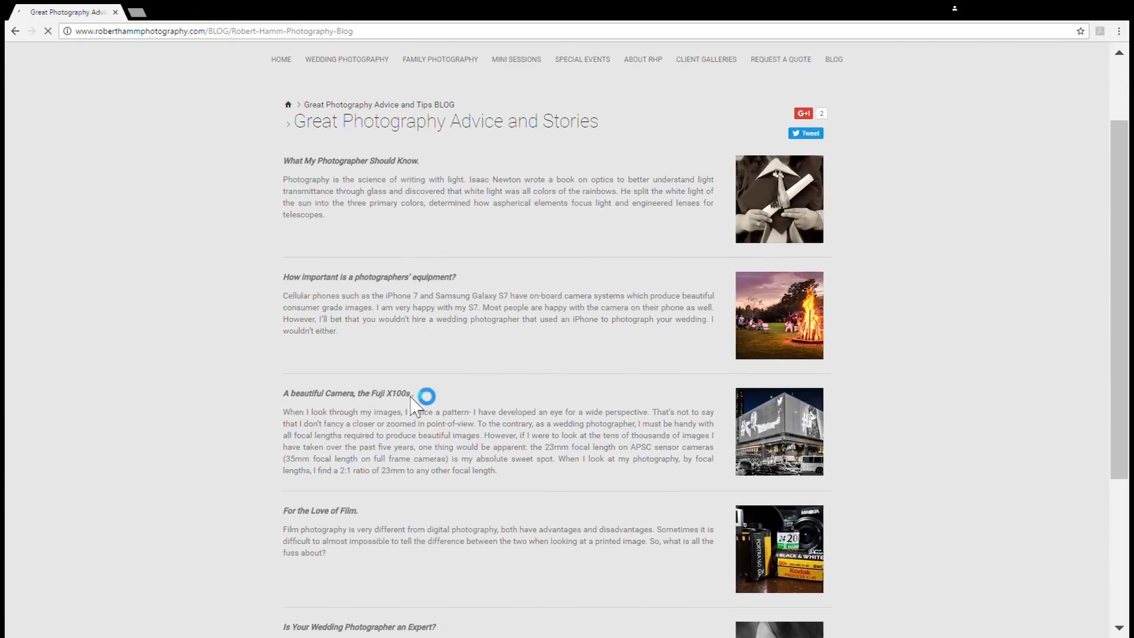
left_click(345, 394)
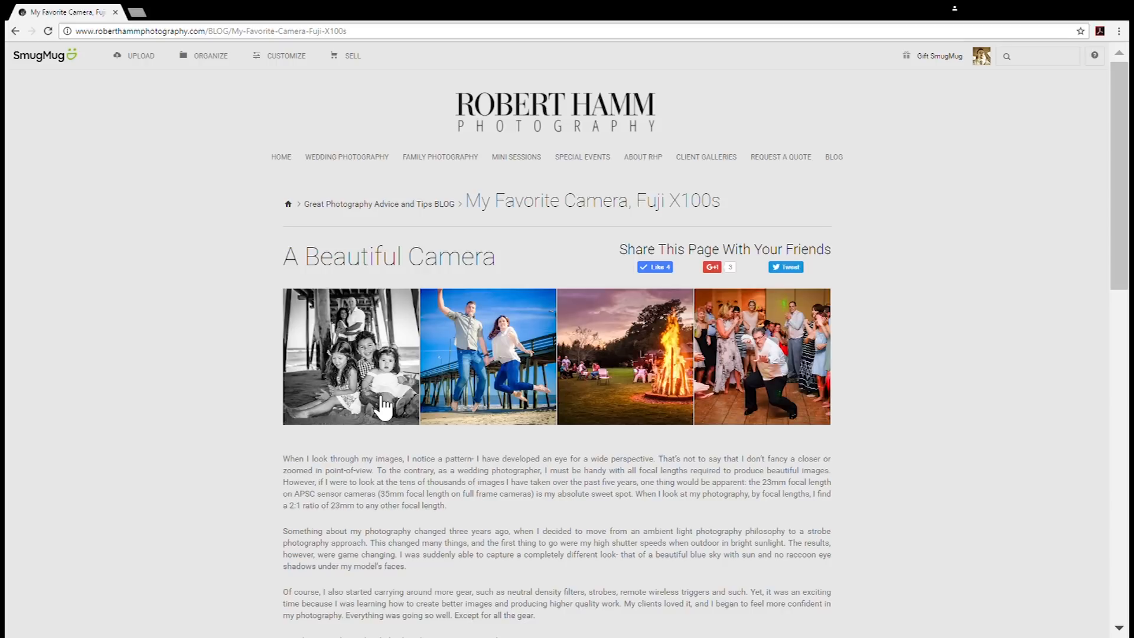
mouse_move(860, 29)
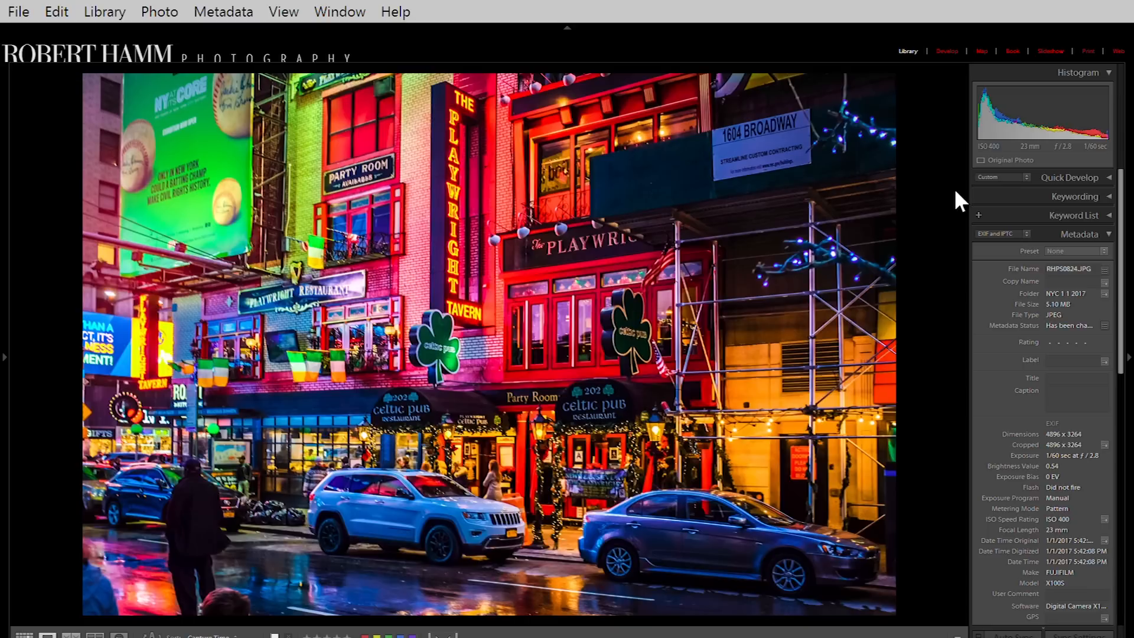
mouse_move(1088, 510)
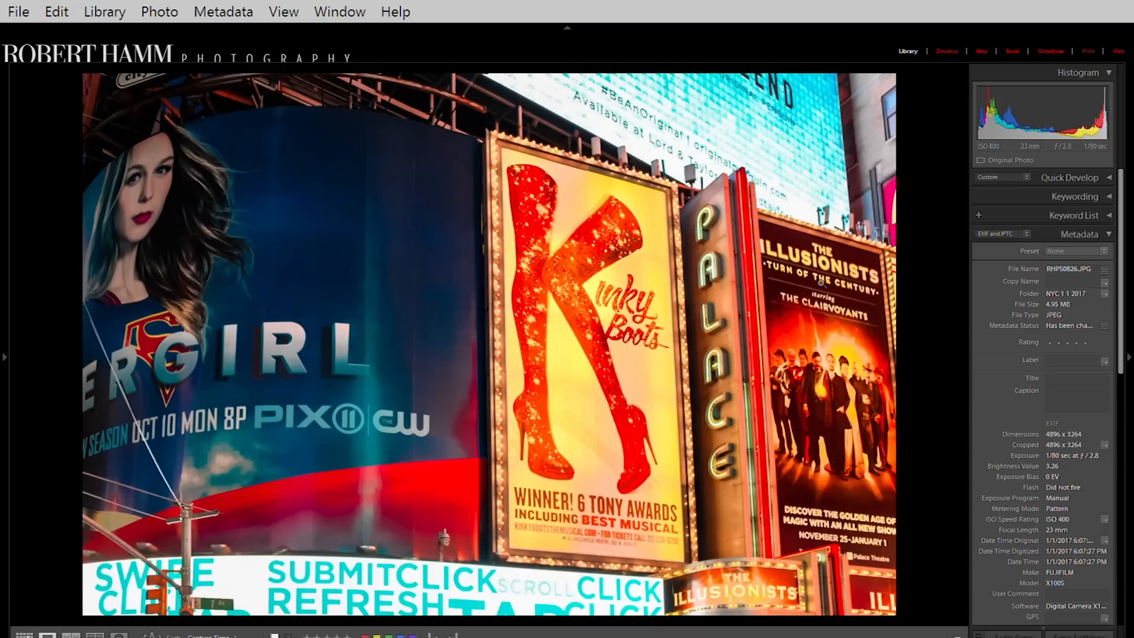
mouse_move(427, 239)
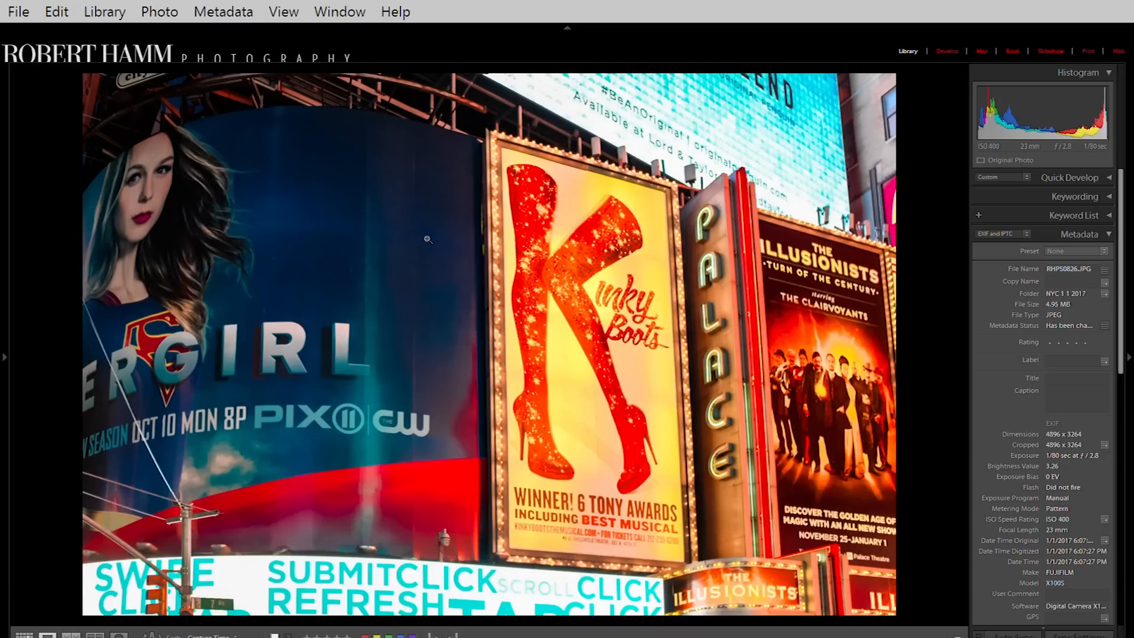
mouse_move(835, 281)
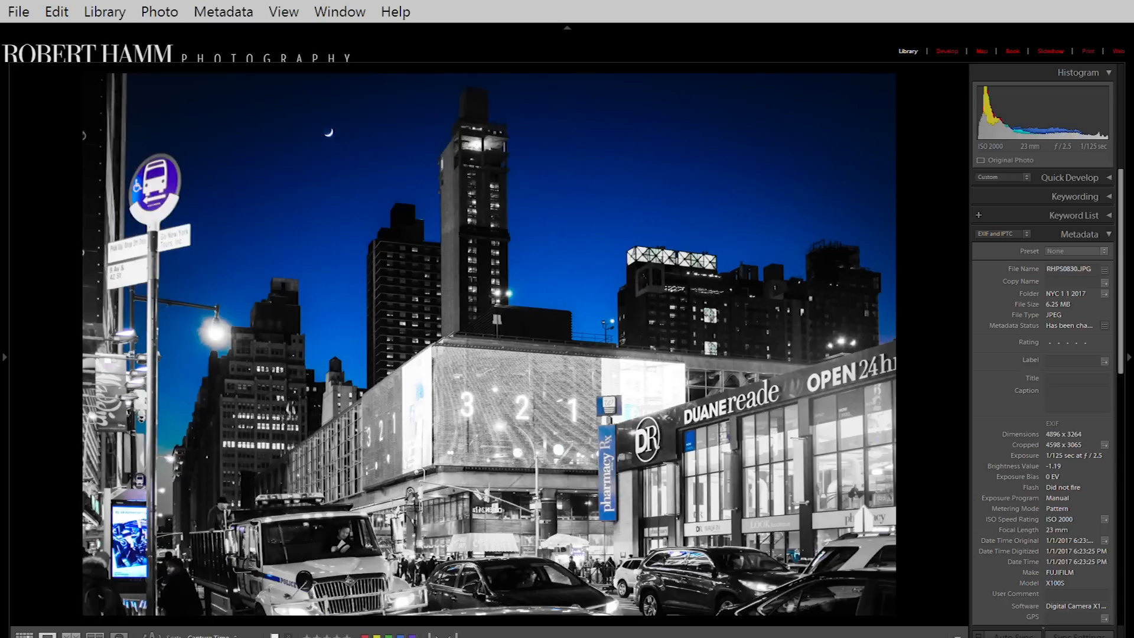
mouse_move(1077, 284)
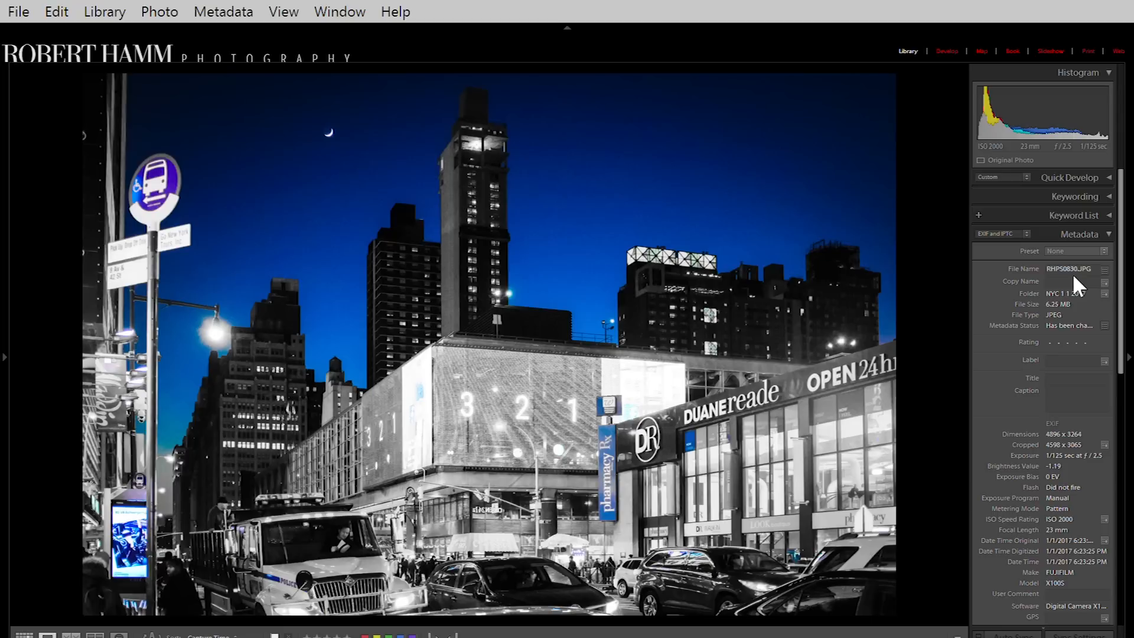
mouse_move(1044, 289)
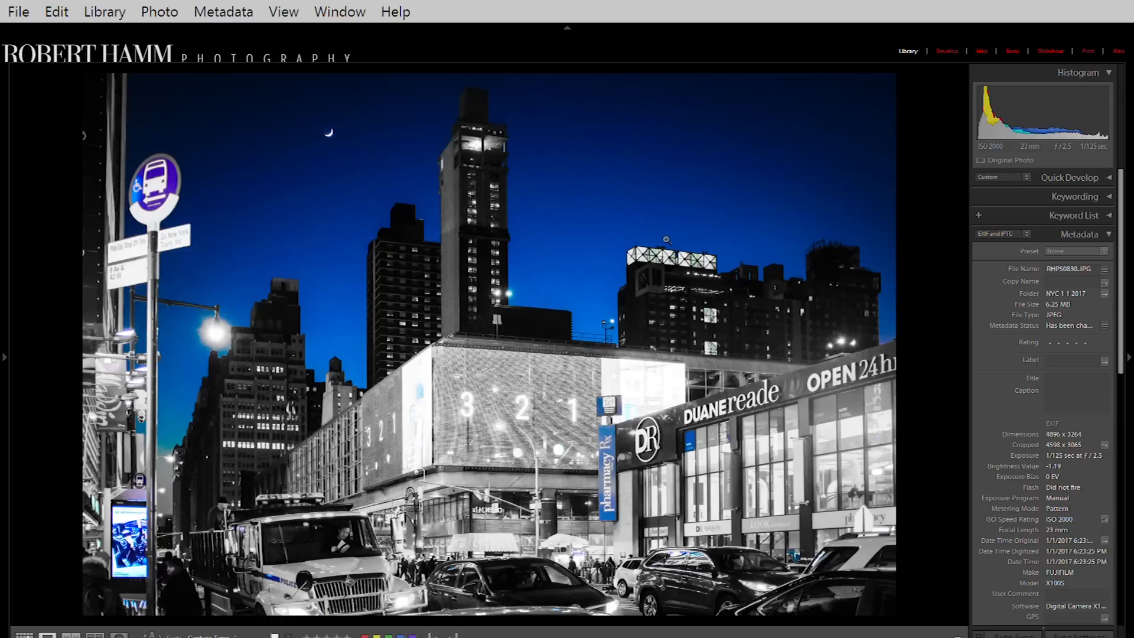
mouse_move(932, 334)
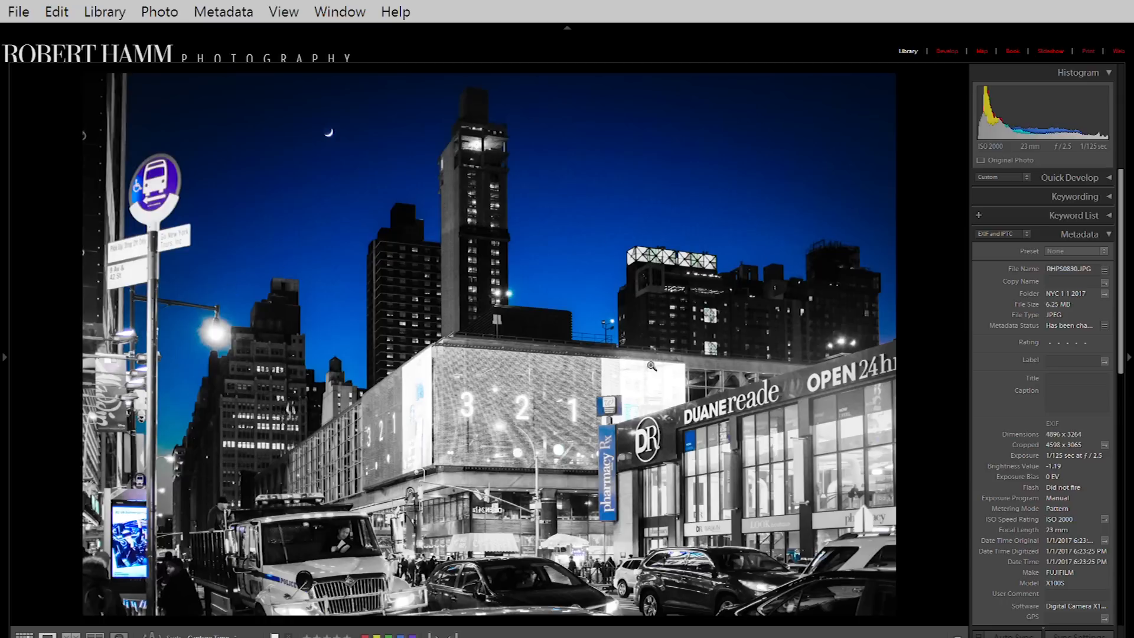
mouse_move(936, 389)
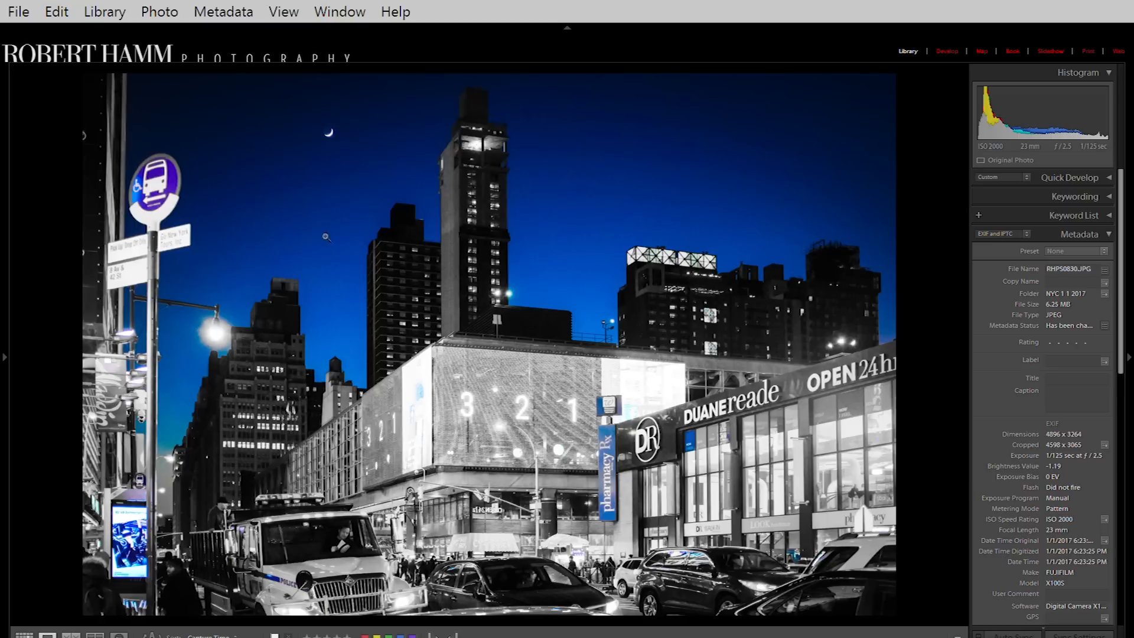
mouse_move(335, 300)
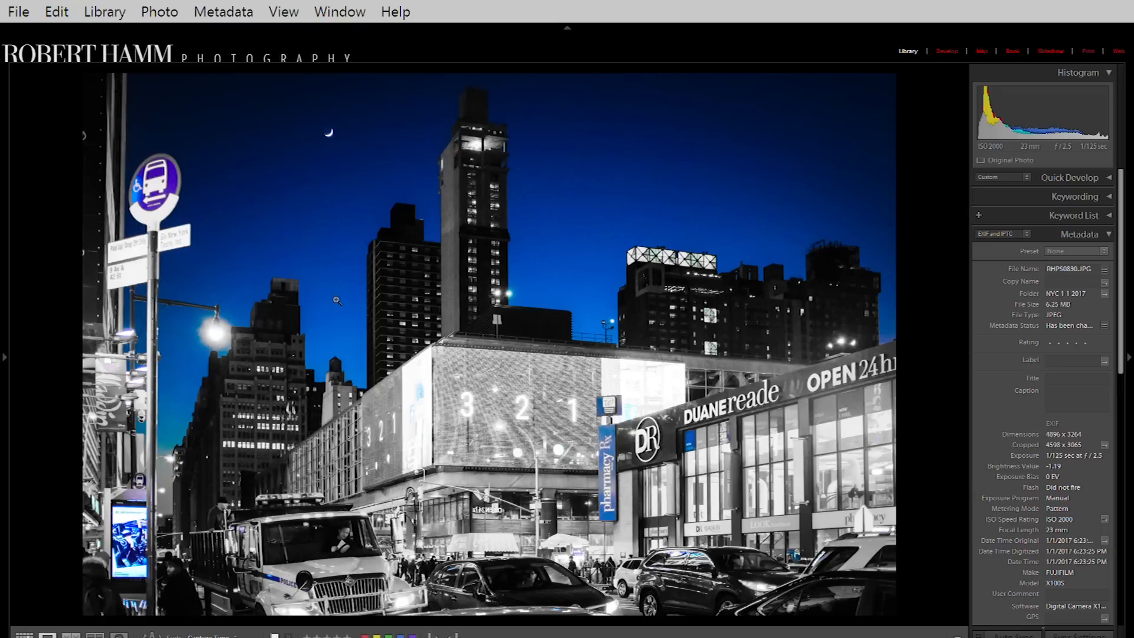
mouse_move(244, 277)
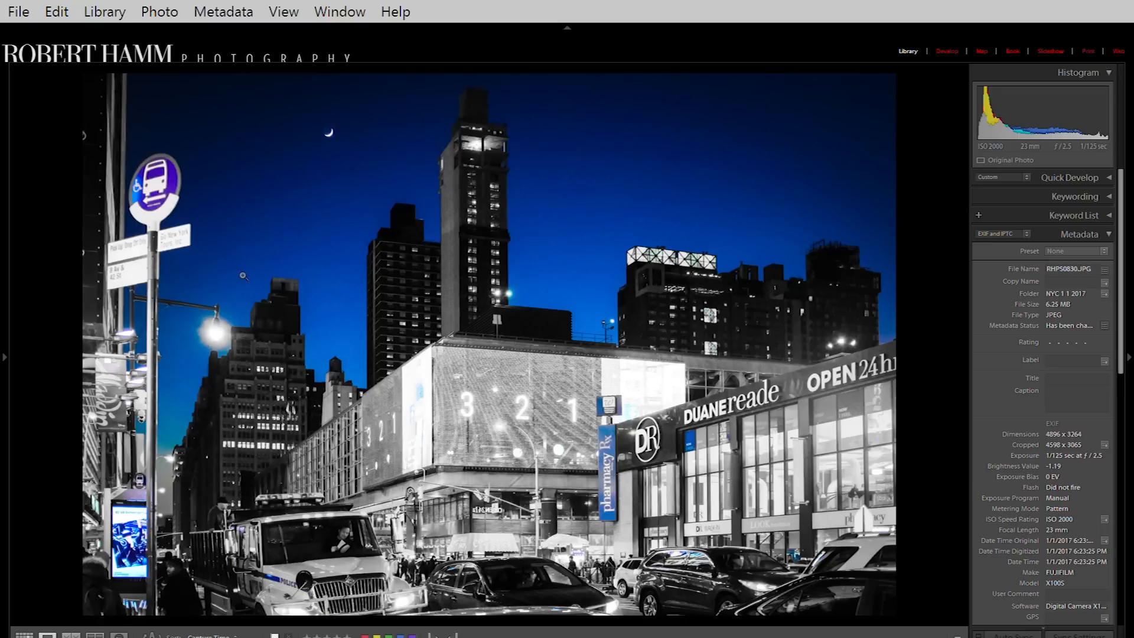
mouse_move(215, 274)
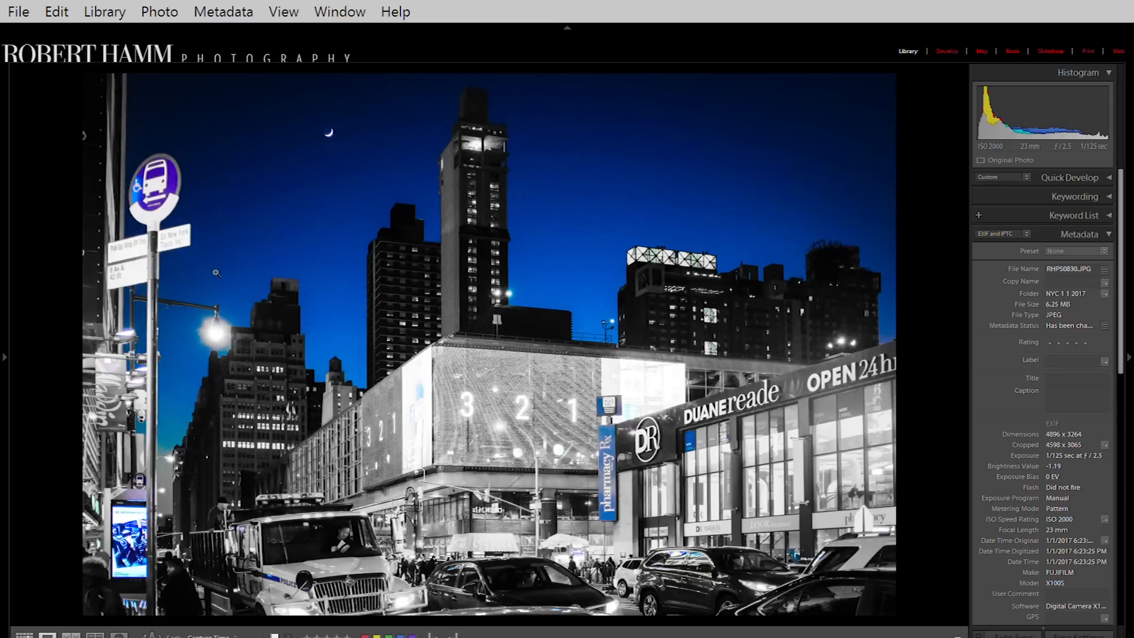
mouse_move(300, 123)
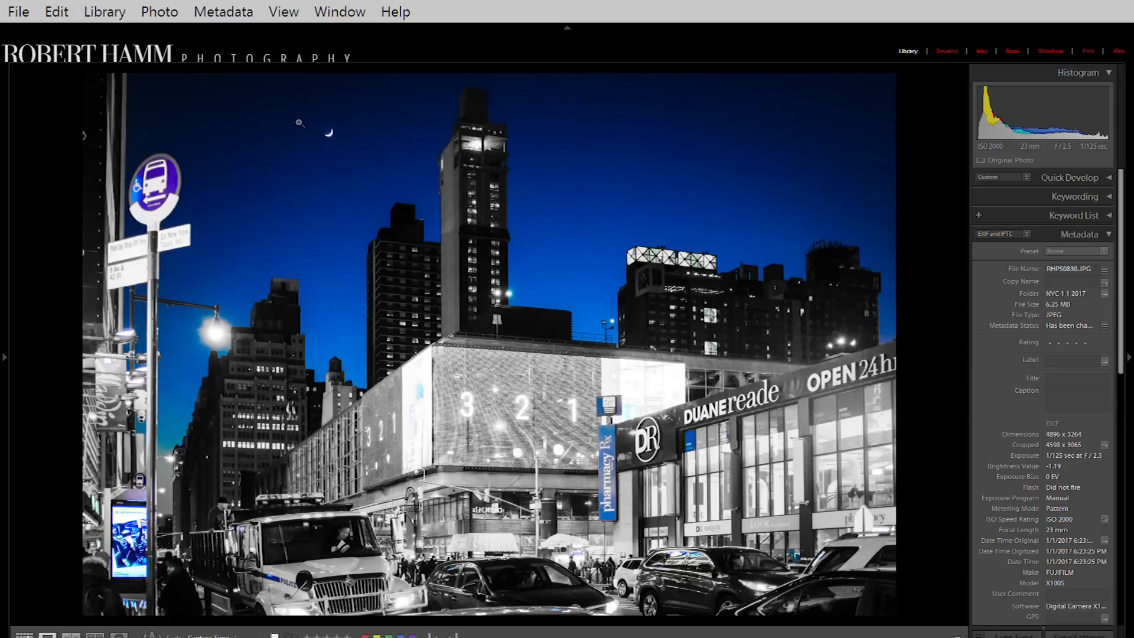
mouse_move(365, 239)
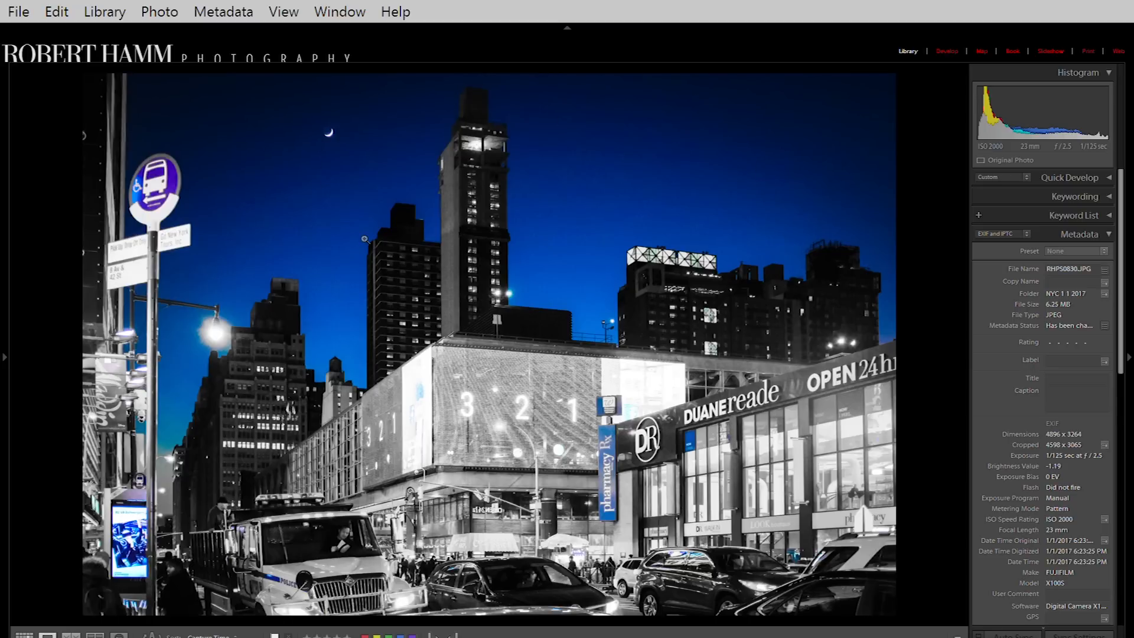
mouse_move(828, 463)
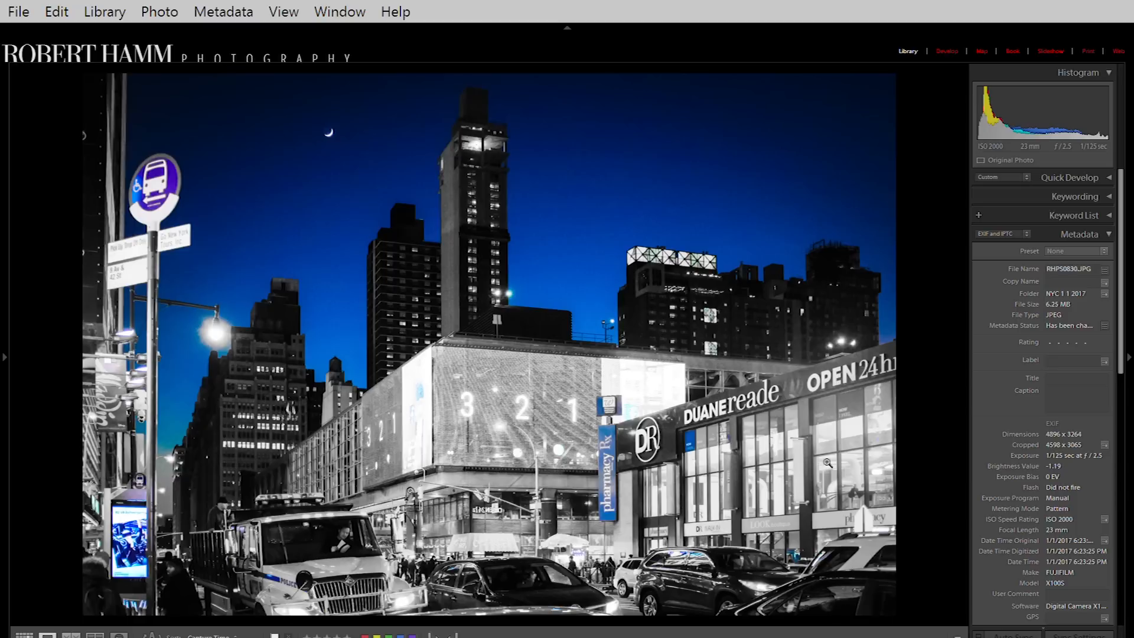
mouse_move(607, 454)
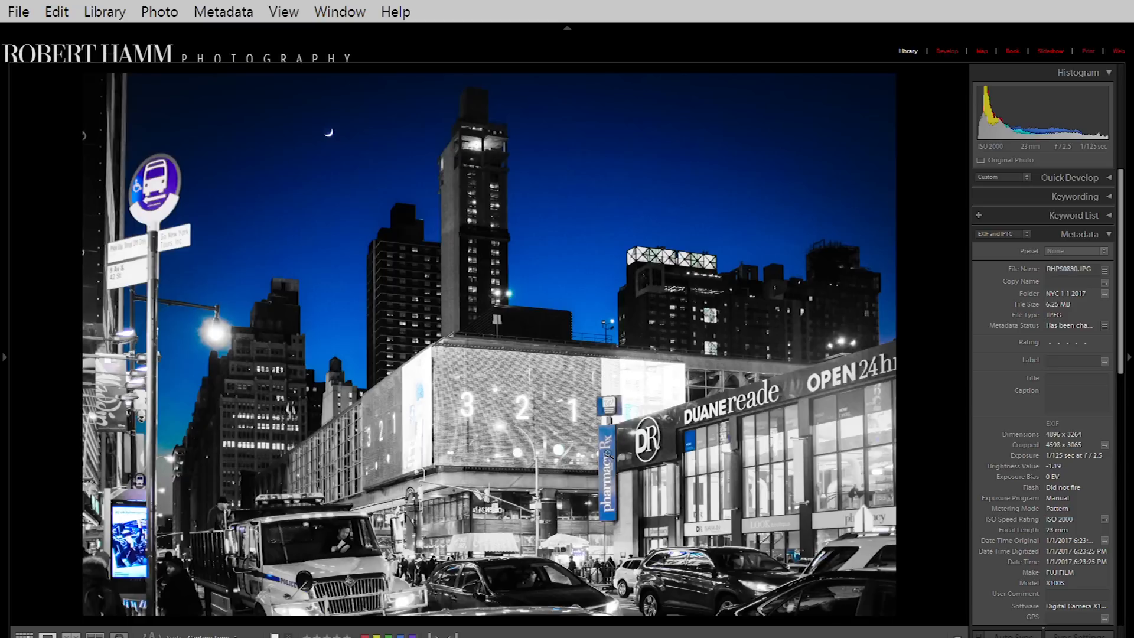
mouse_move(647, 484)
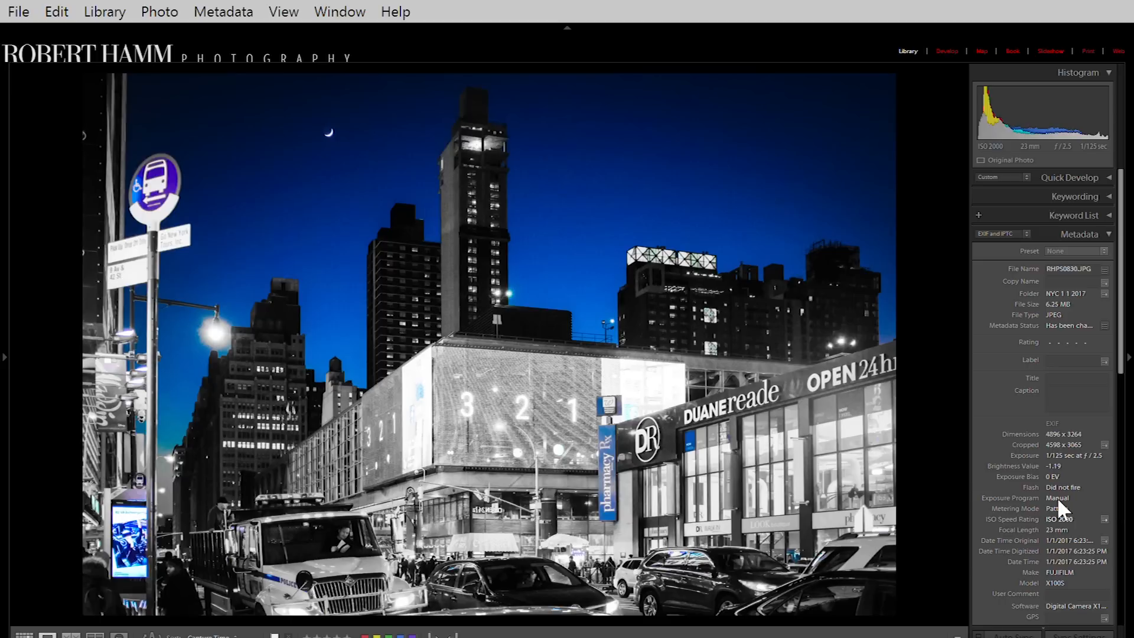
mouse_move(1050, 381)
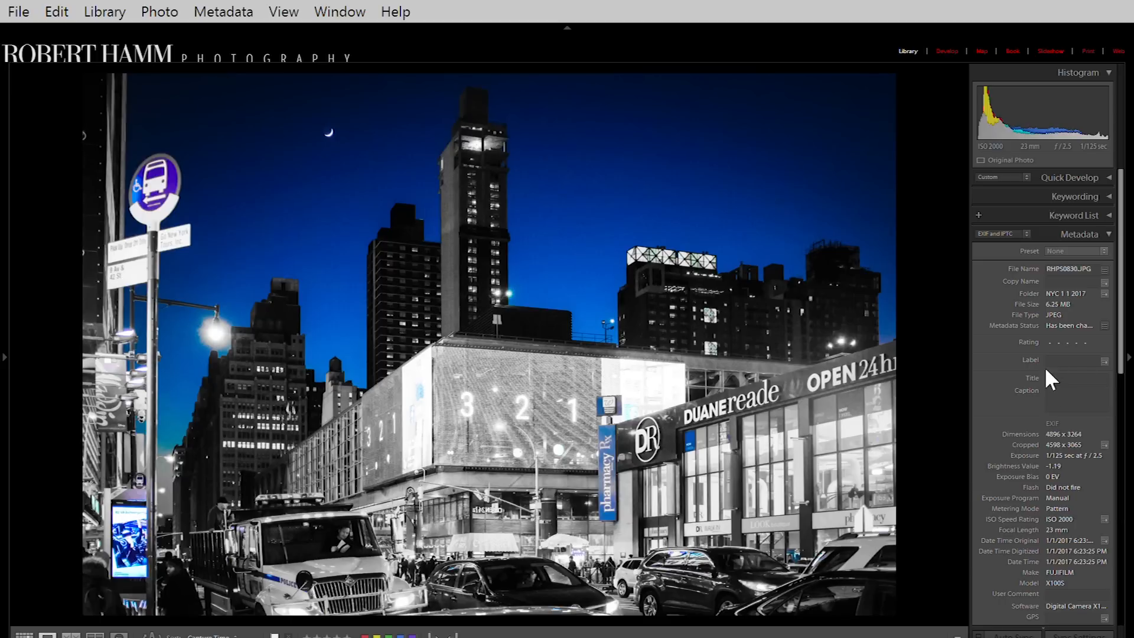
mouse_move(1082, 493)
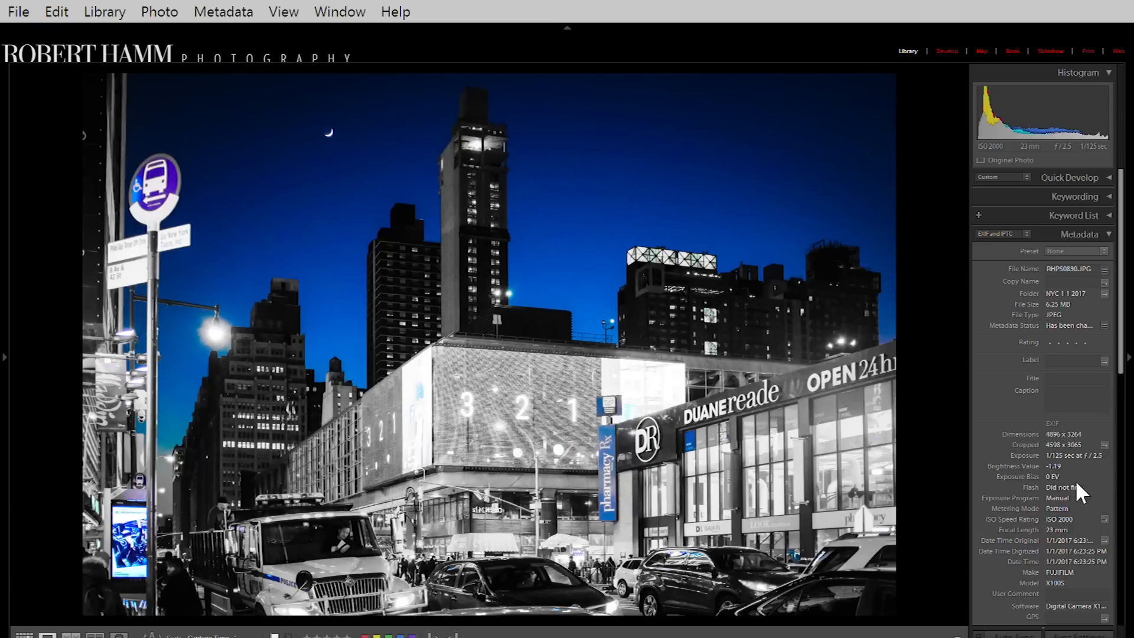
mouse_move(1038, 481)
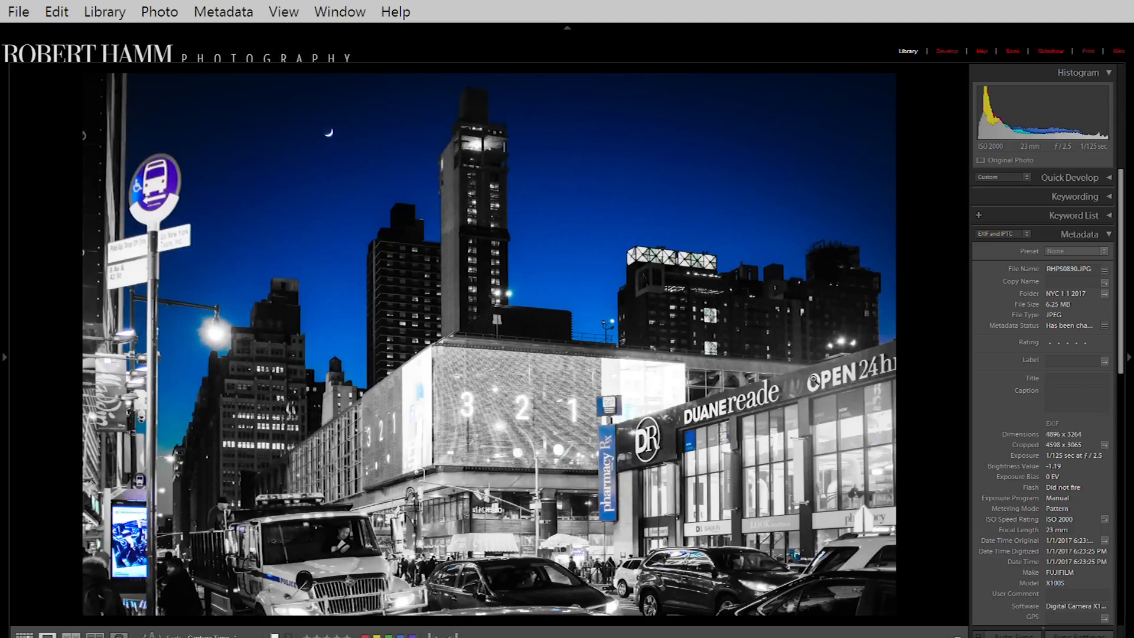
mouse_move(1094, 448)
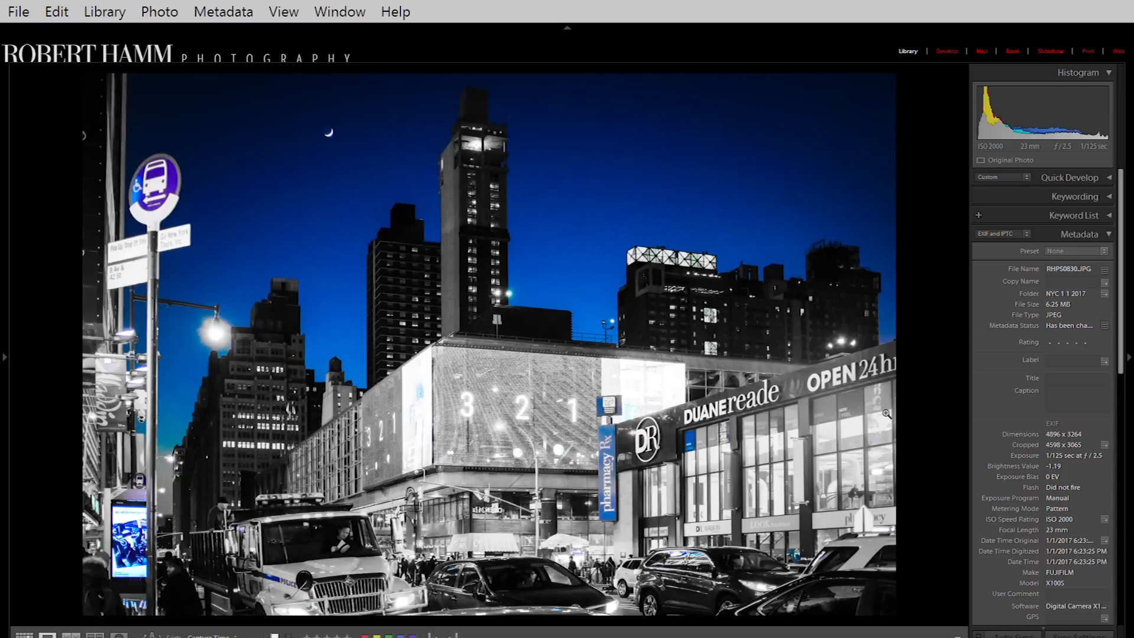
mouse_move(1088, 447)
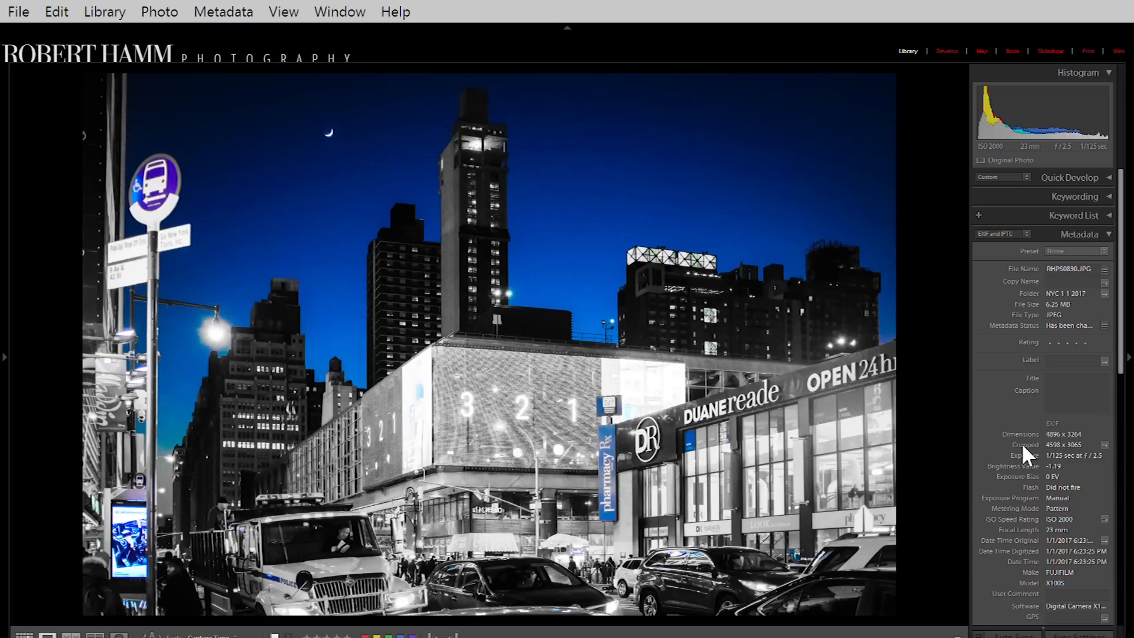
mouse_move(1117, 463)
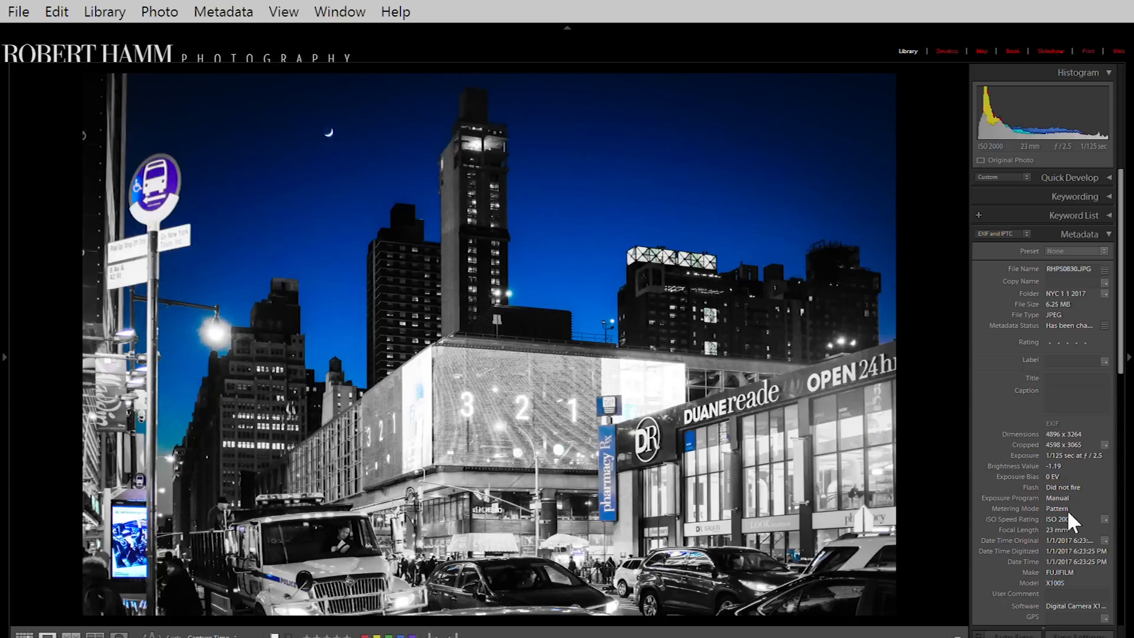
mouse_move(1091, 442)
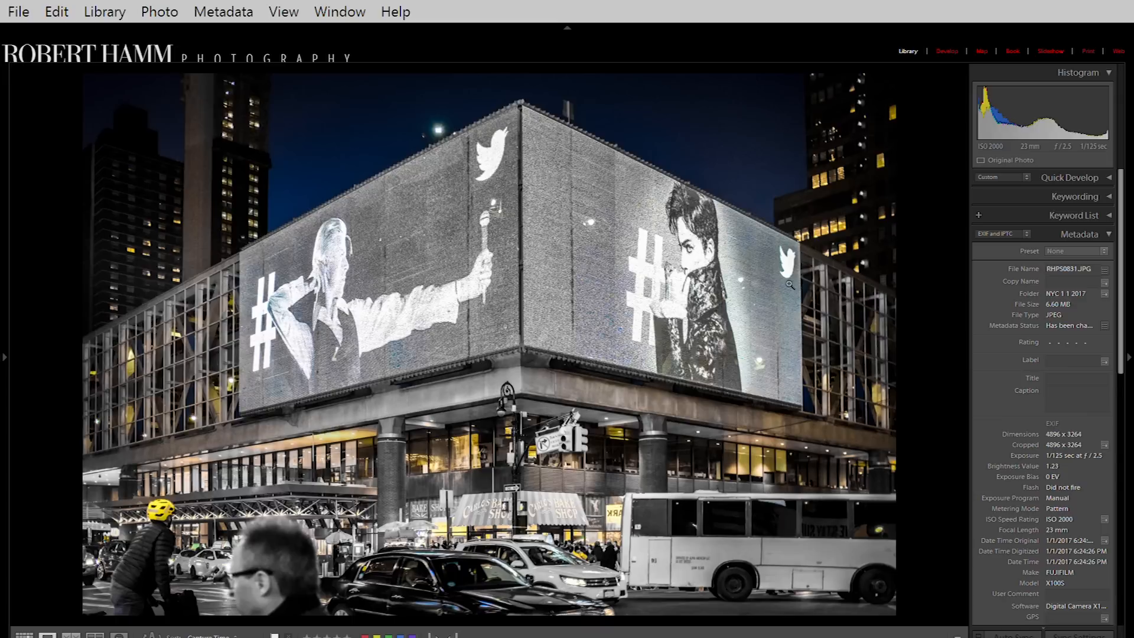
mouse_move(732, 351)
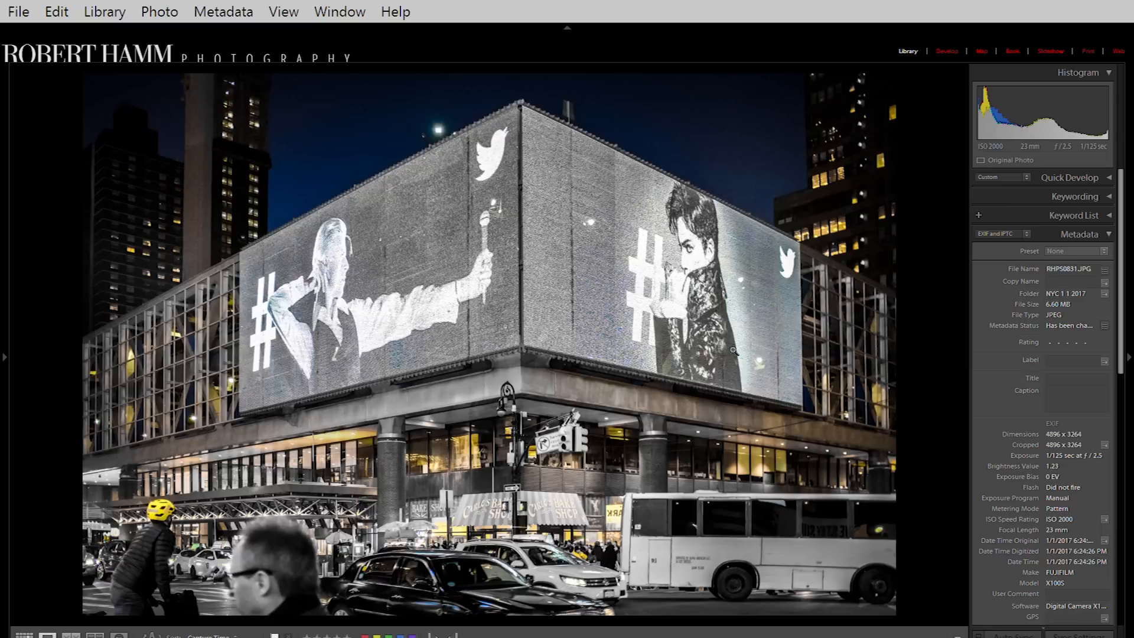
mouse_move(840, 133)
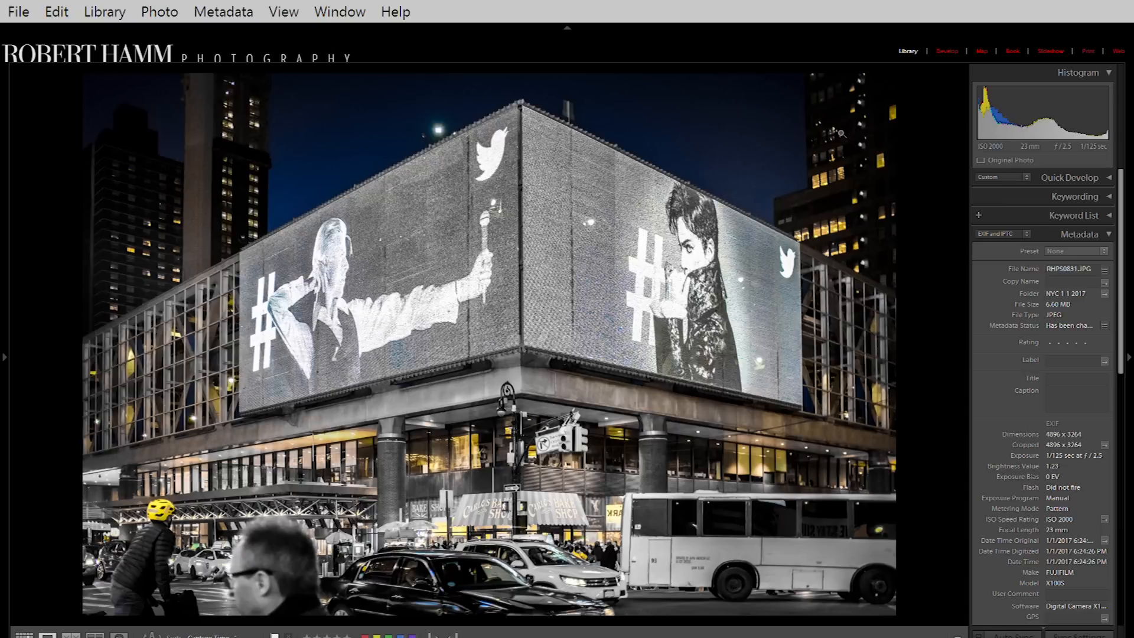
mouse_move(281, 468)
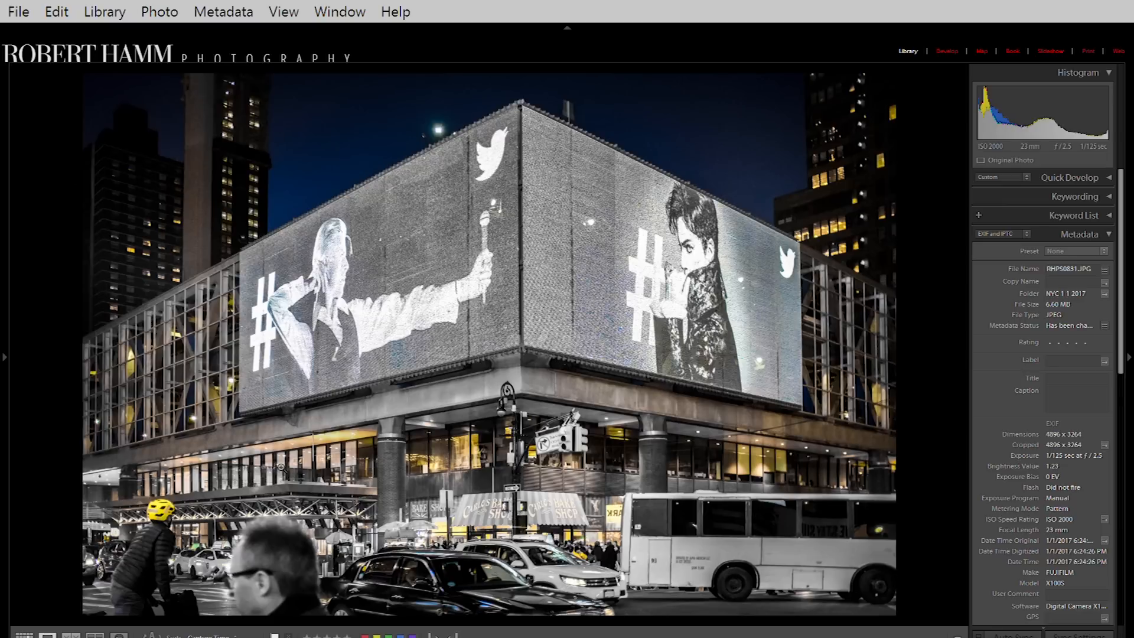
mouse_move(548, 197)
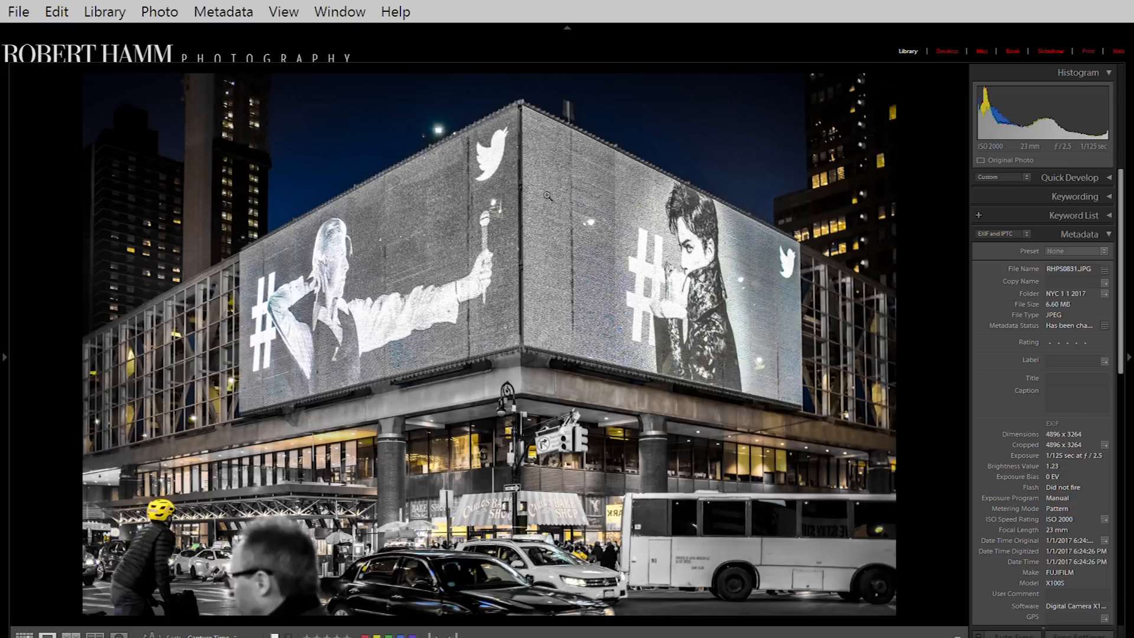
mouse_move(518, 119)
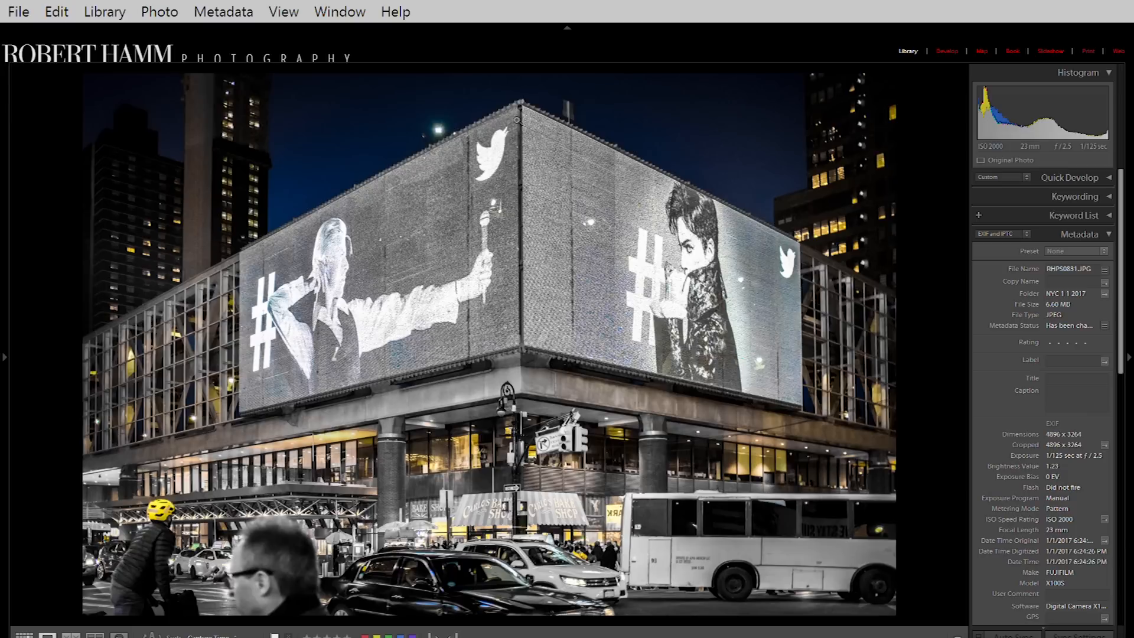
mouse_move(760, 572)
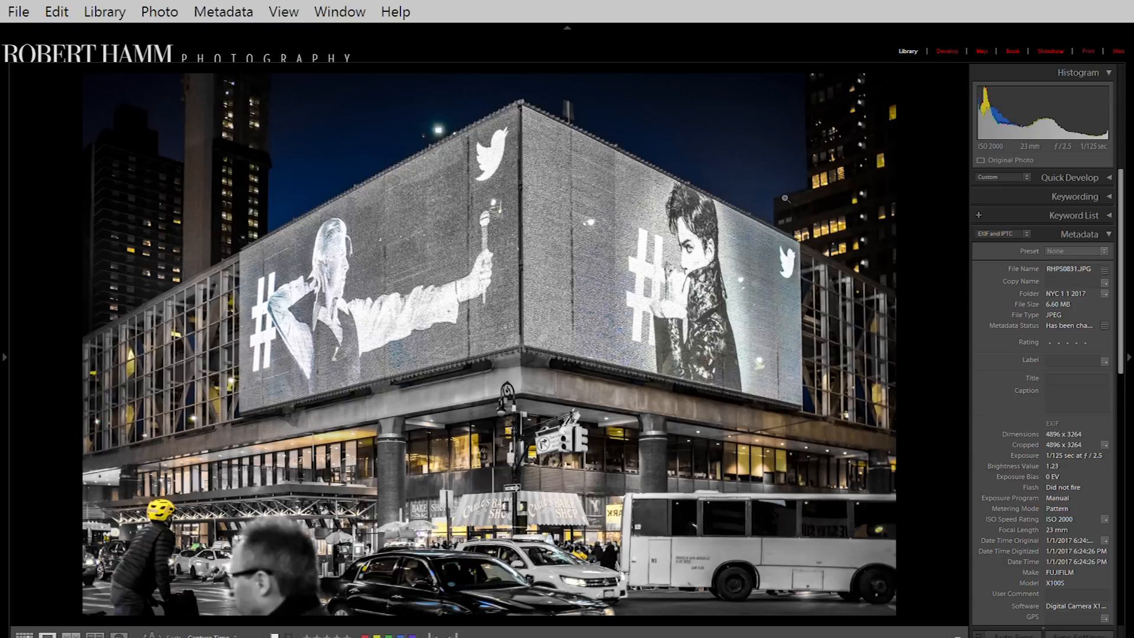
mouse_move(285, 155)
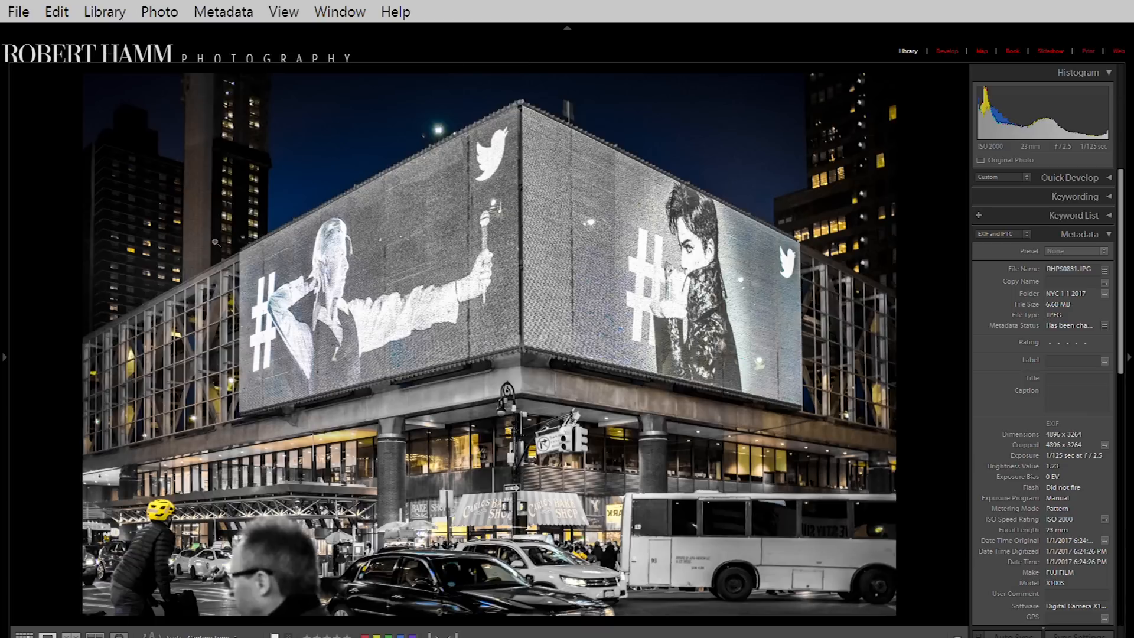
mouse_move(265, 255)
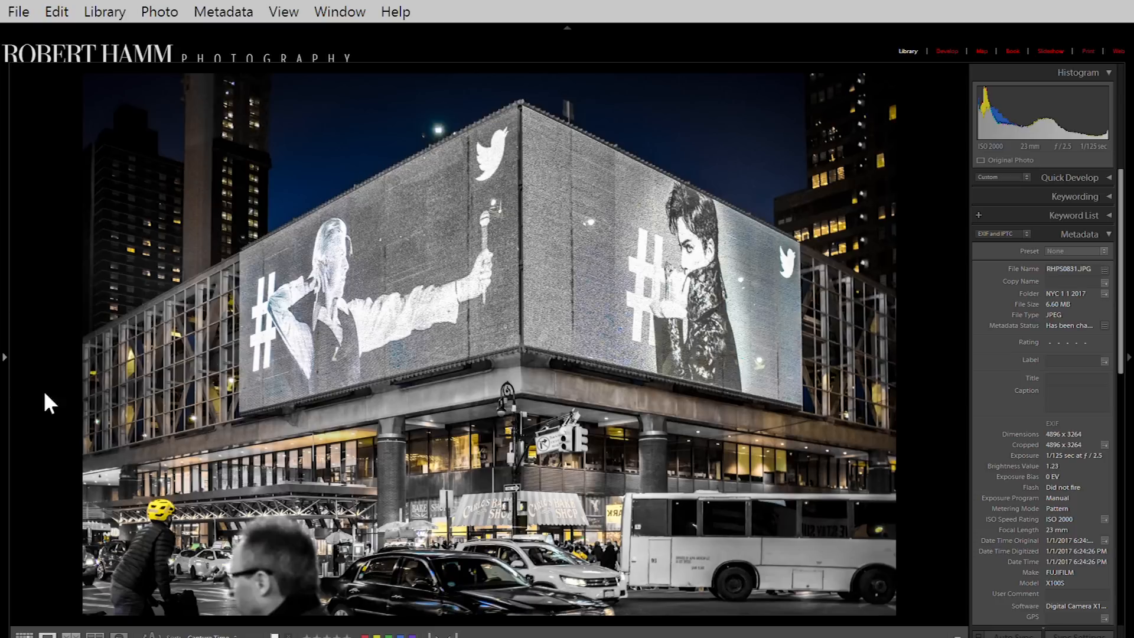
mouse_move(603, 455)
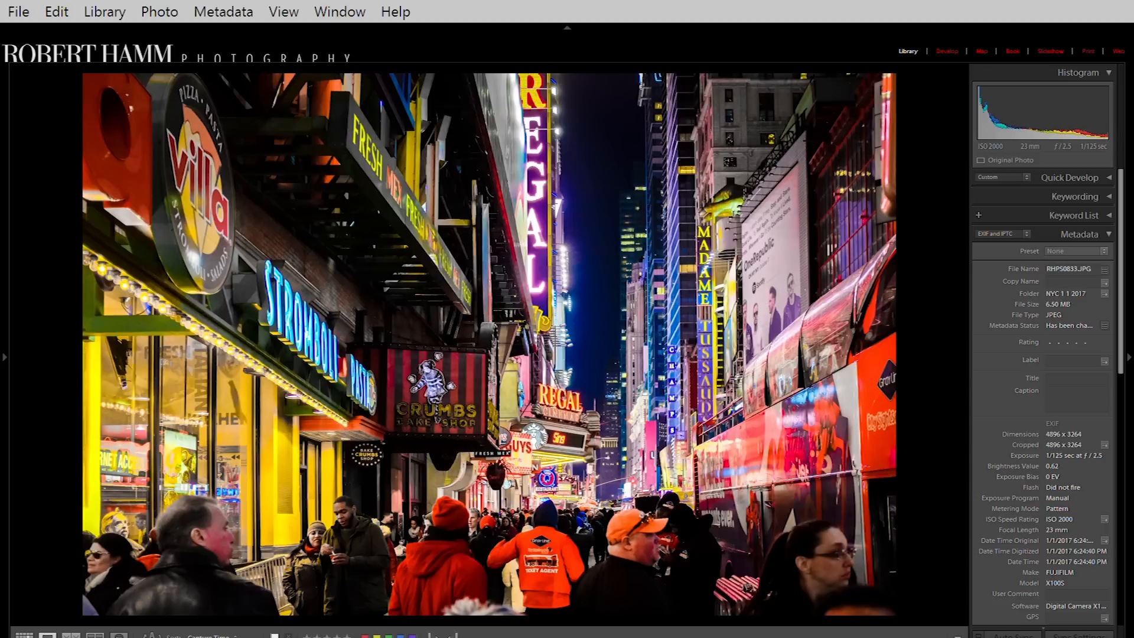
mouse_move(289, 466)
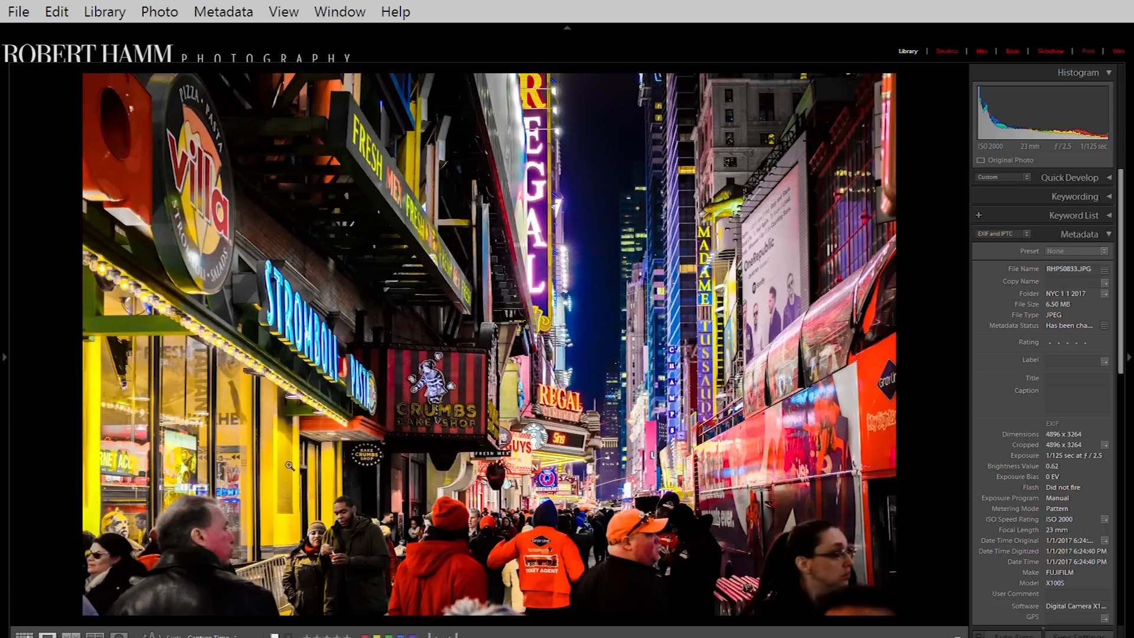
mouse_move(754, 460)
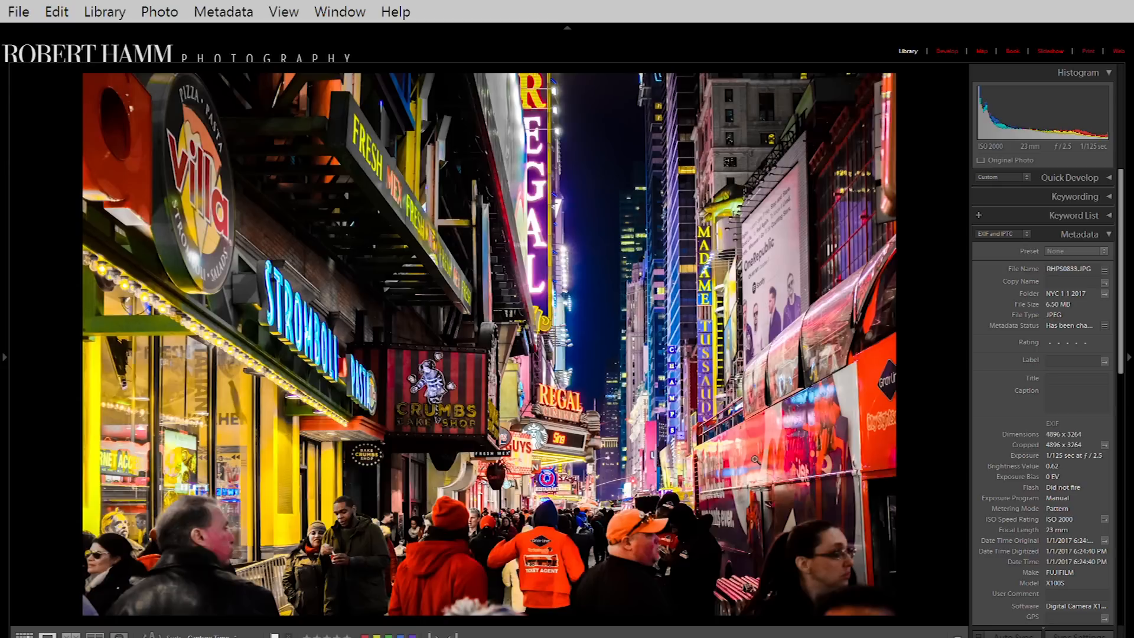
mouse_move(837, 380)
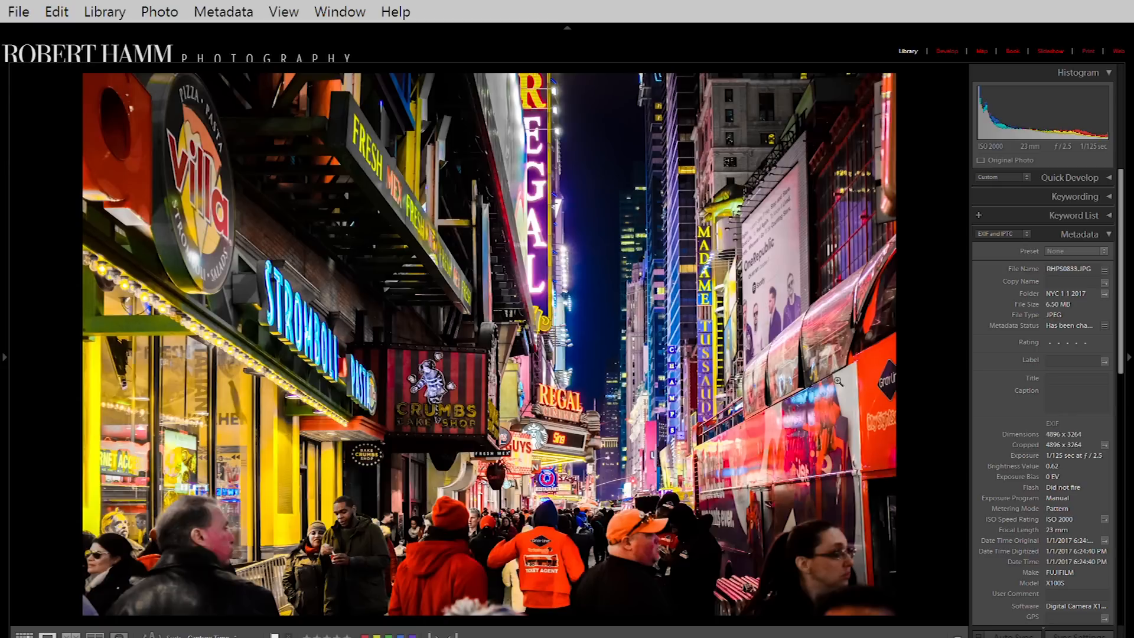
mouse_move(773, 502)
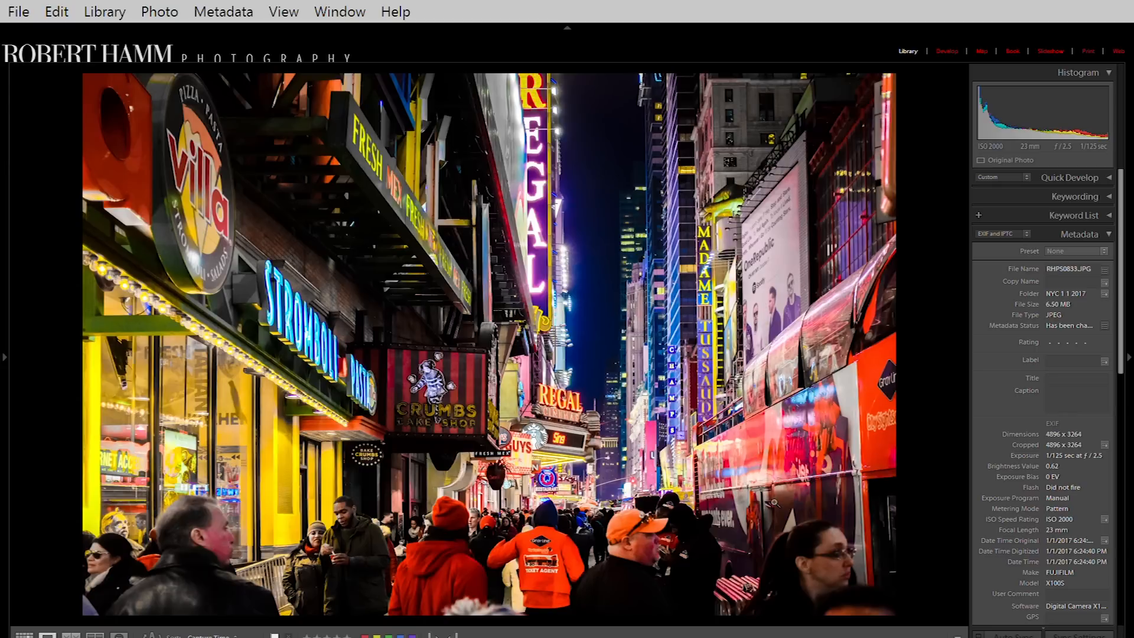
mouse_move(238, 533)
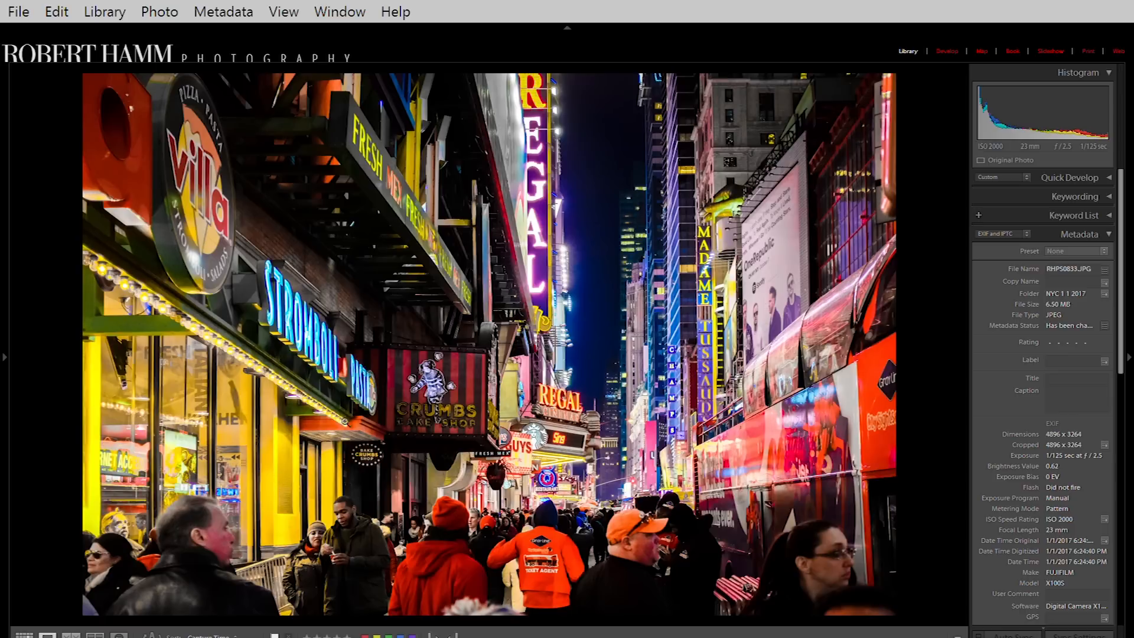
mouse_move(976, 403)
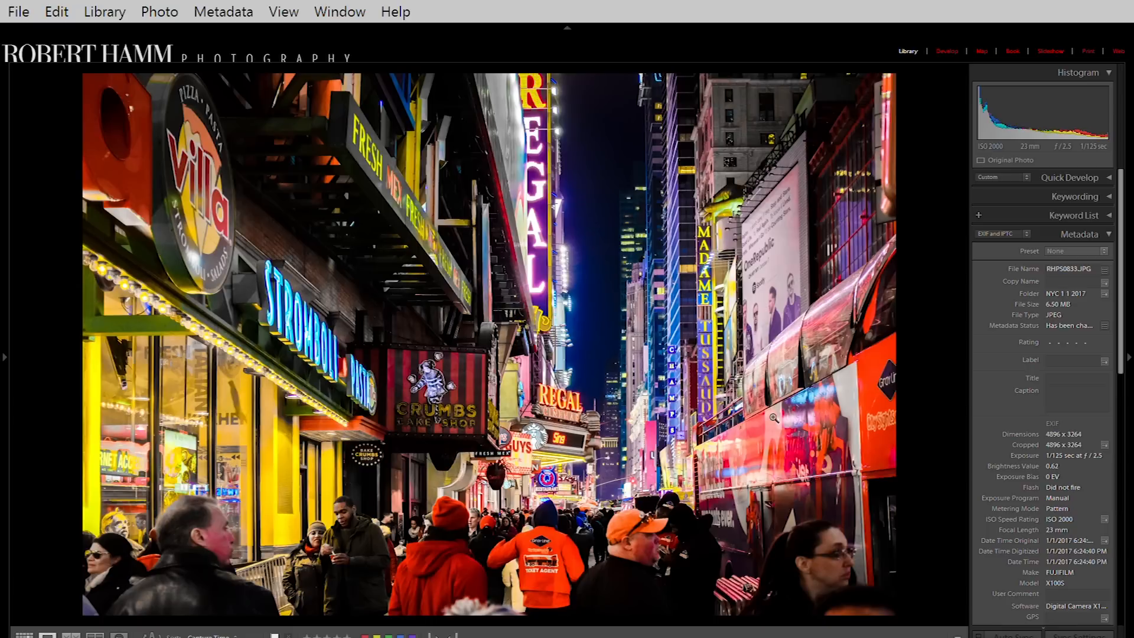
mouse_move(943, 484)
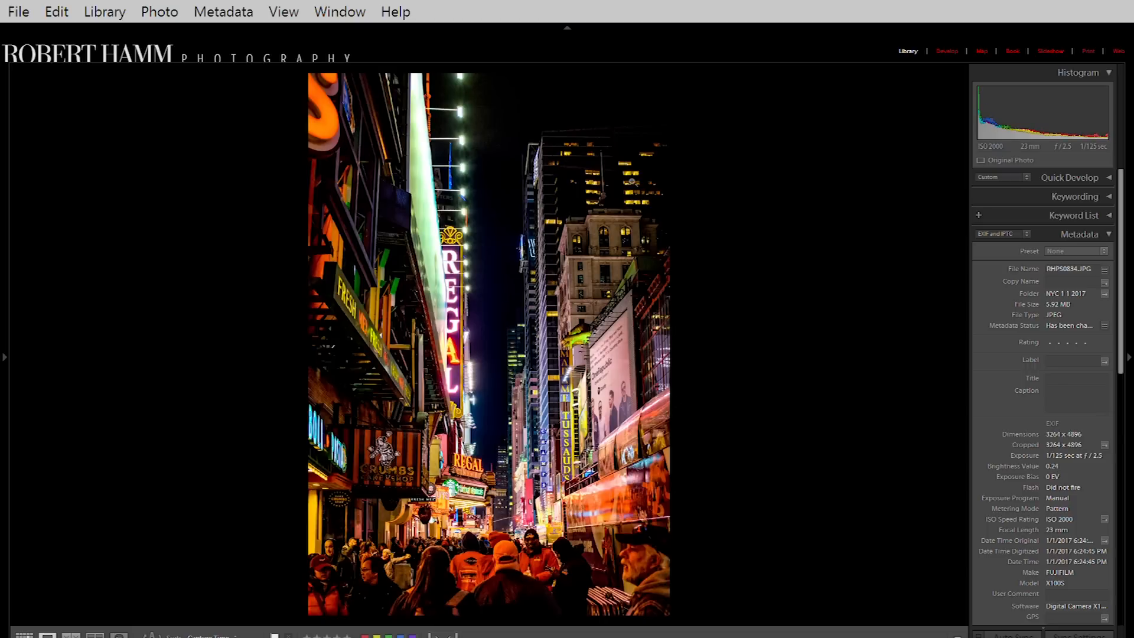
mouse_move(578, 391)
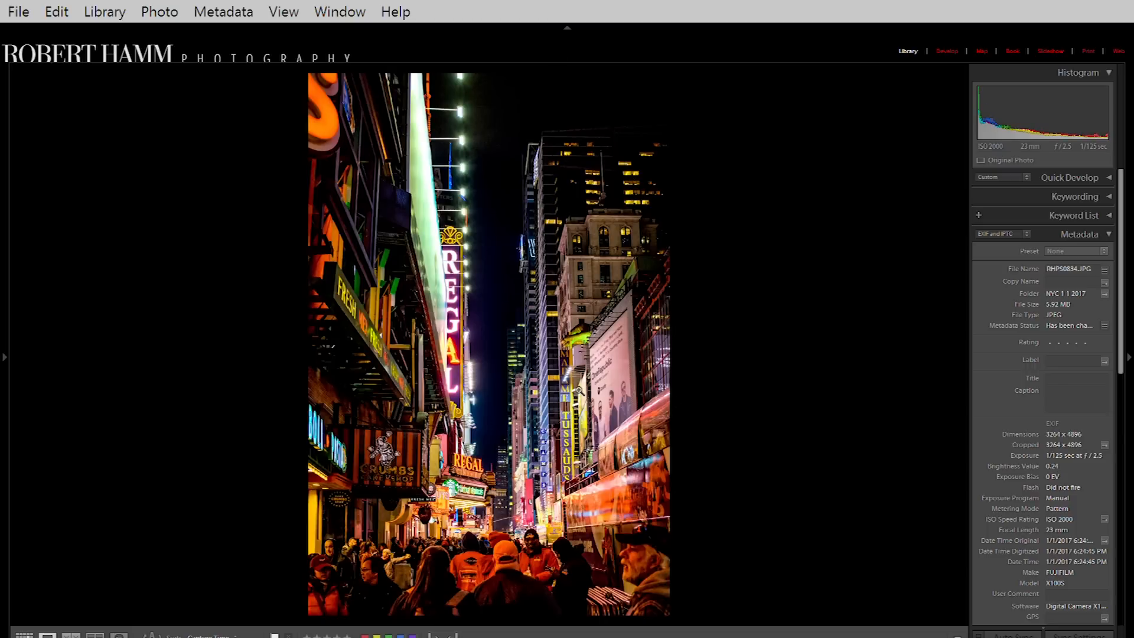
mouse_move(578, 390)
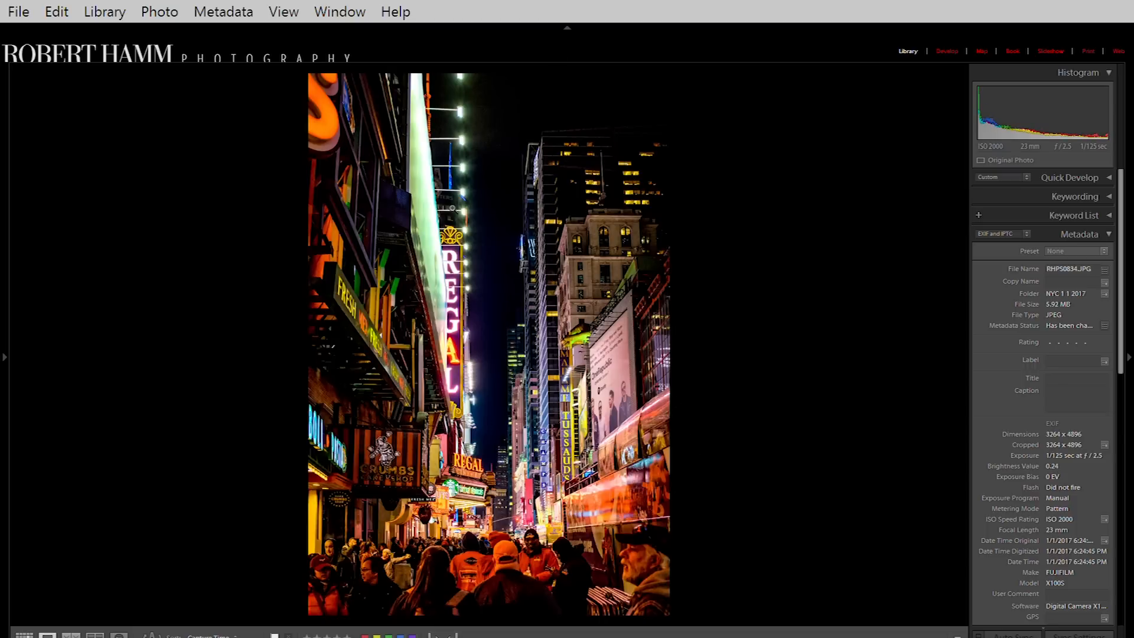
mouse_move(814, 456)
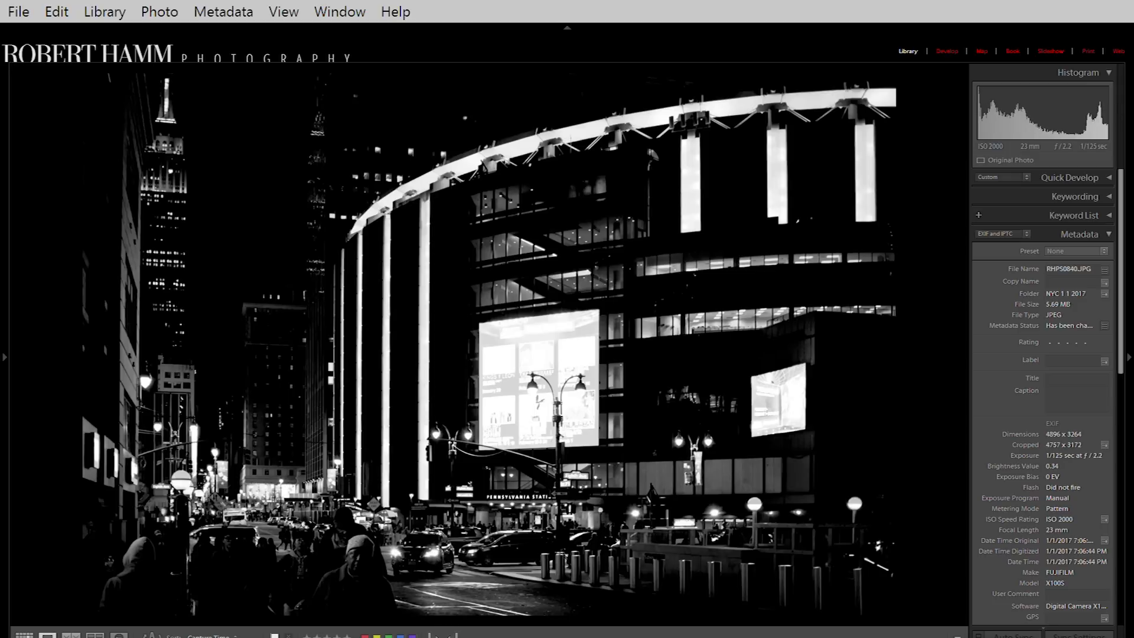
mouse_move(305, 99)
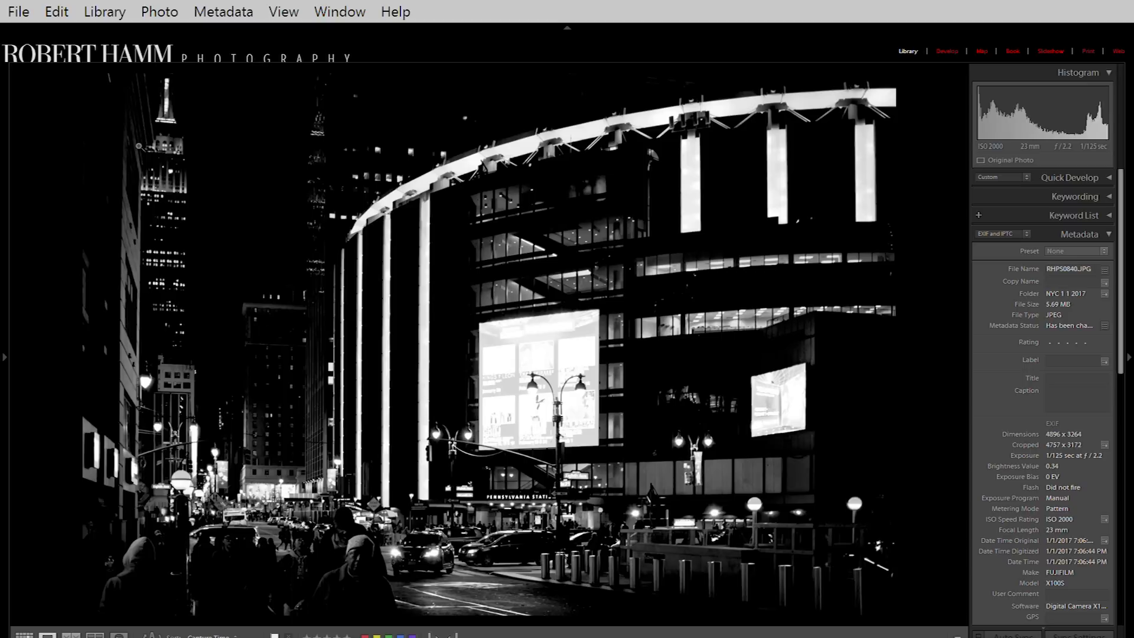
mouse_move(382, 494)
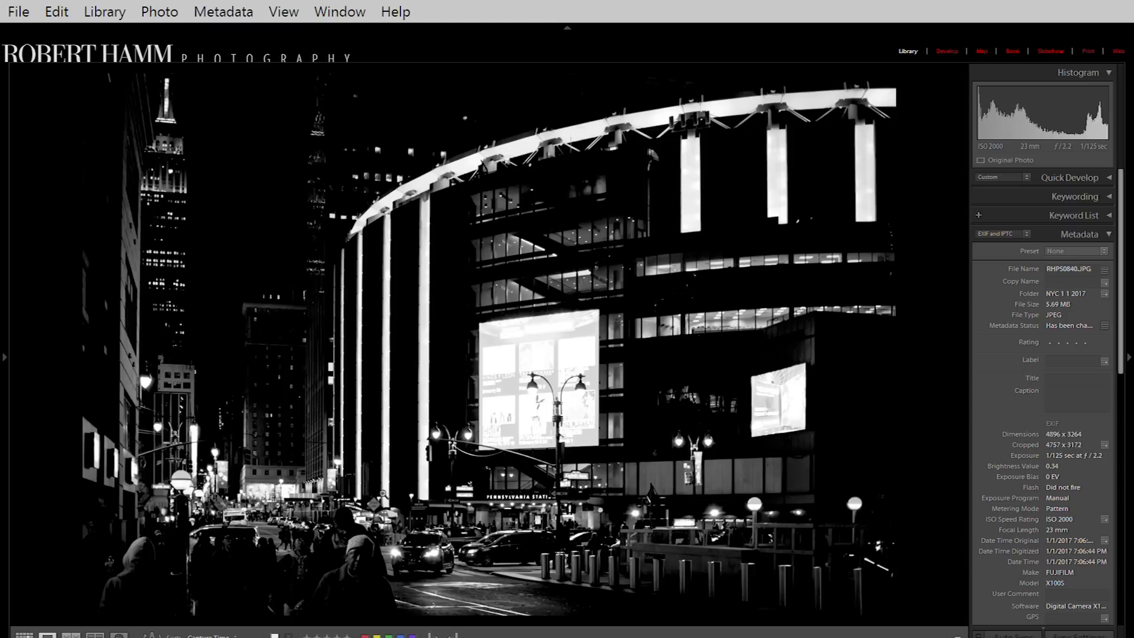
mouse_move(636, 530)
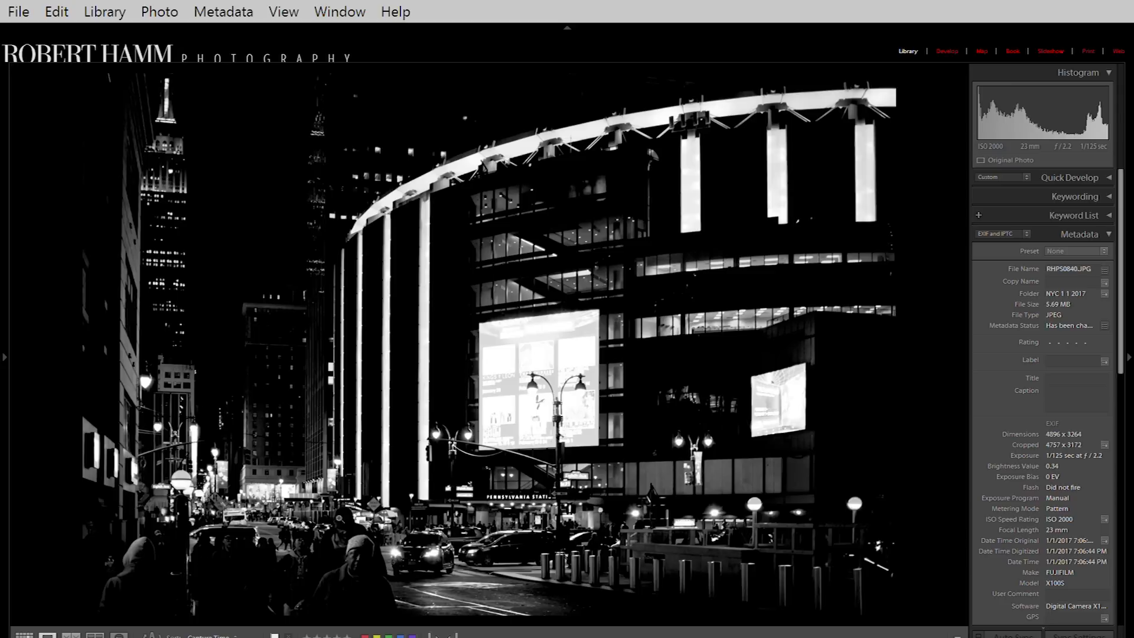
mouse_move(376, 571)
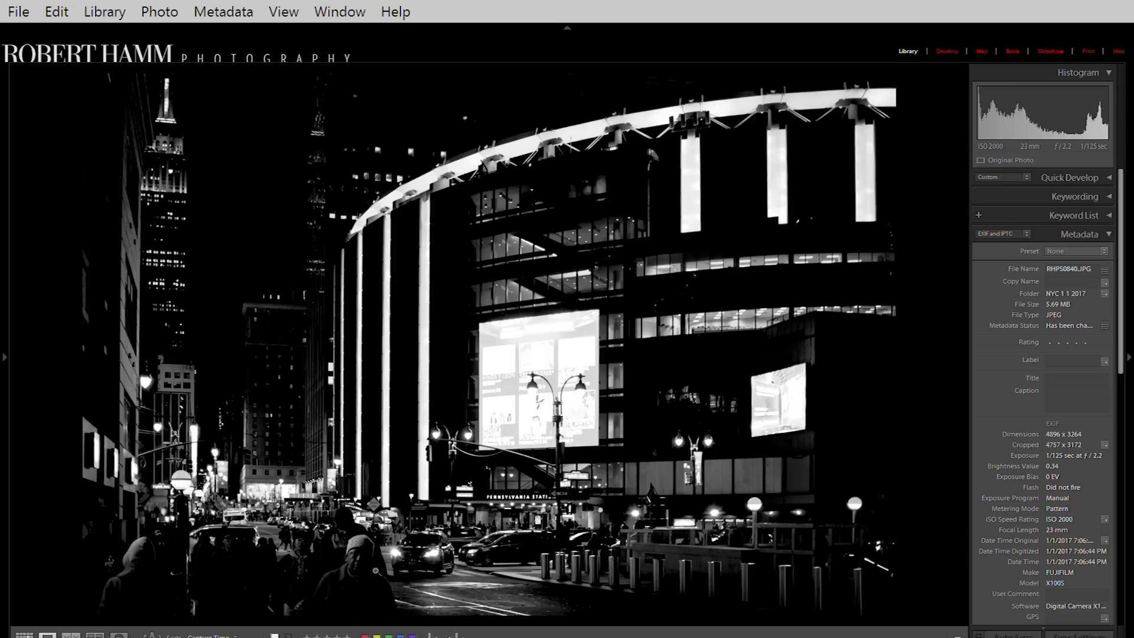
- Advance to RHPS0841.JPG, the colour Penn Station night shot (1/125 sec, f/2.2, ISO 2000)
key("Right")
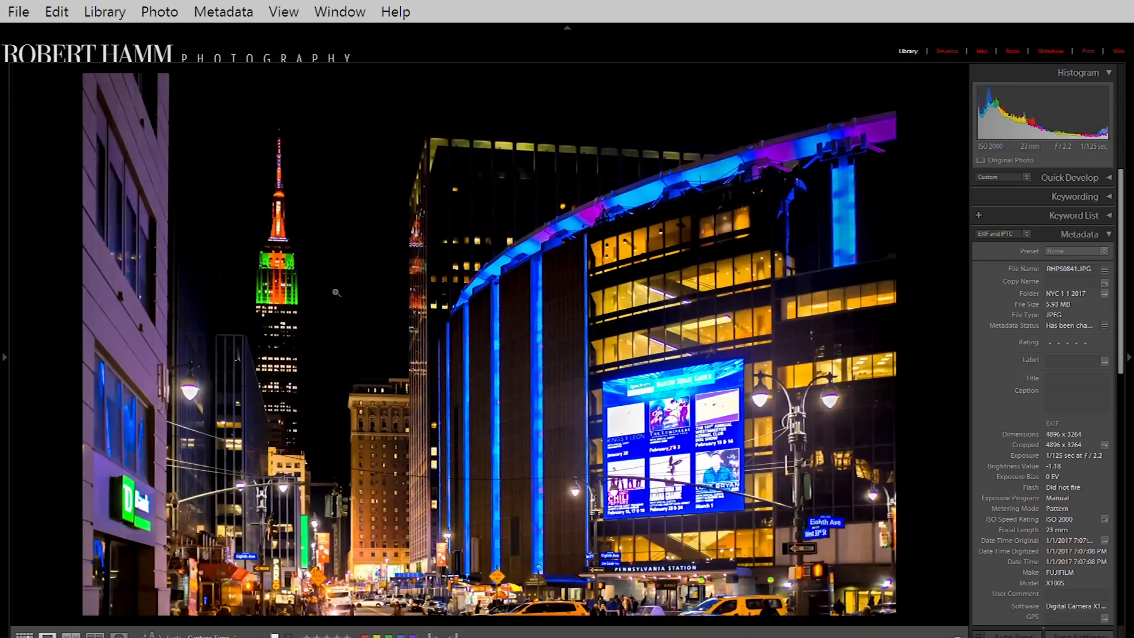
mouse_move(528, 316)
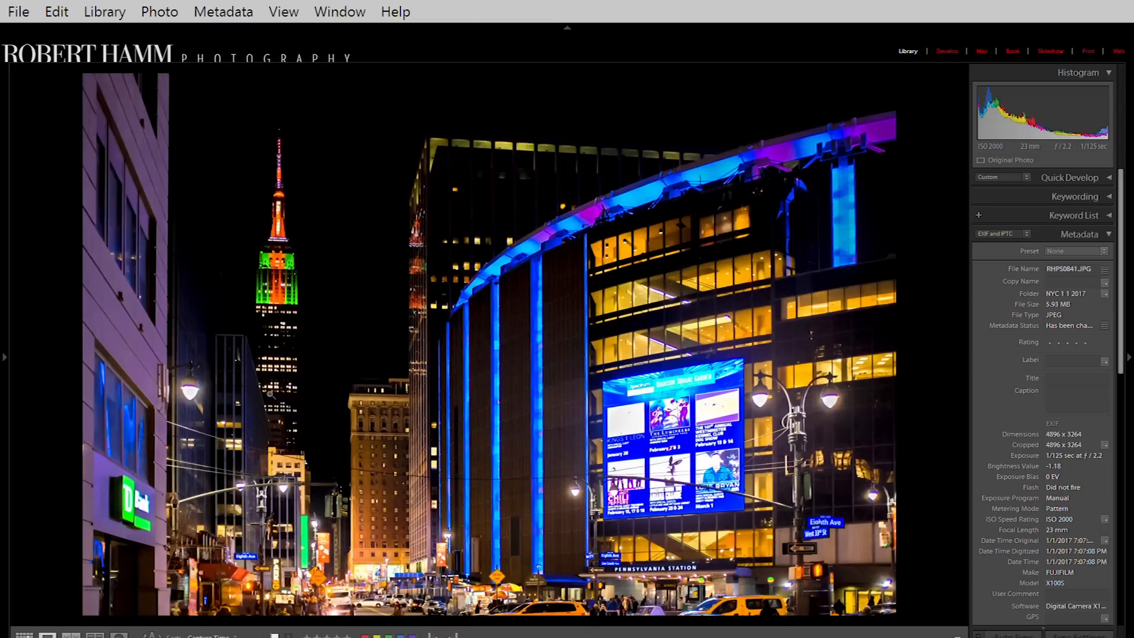
mouse_move(268, 396)
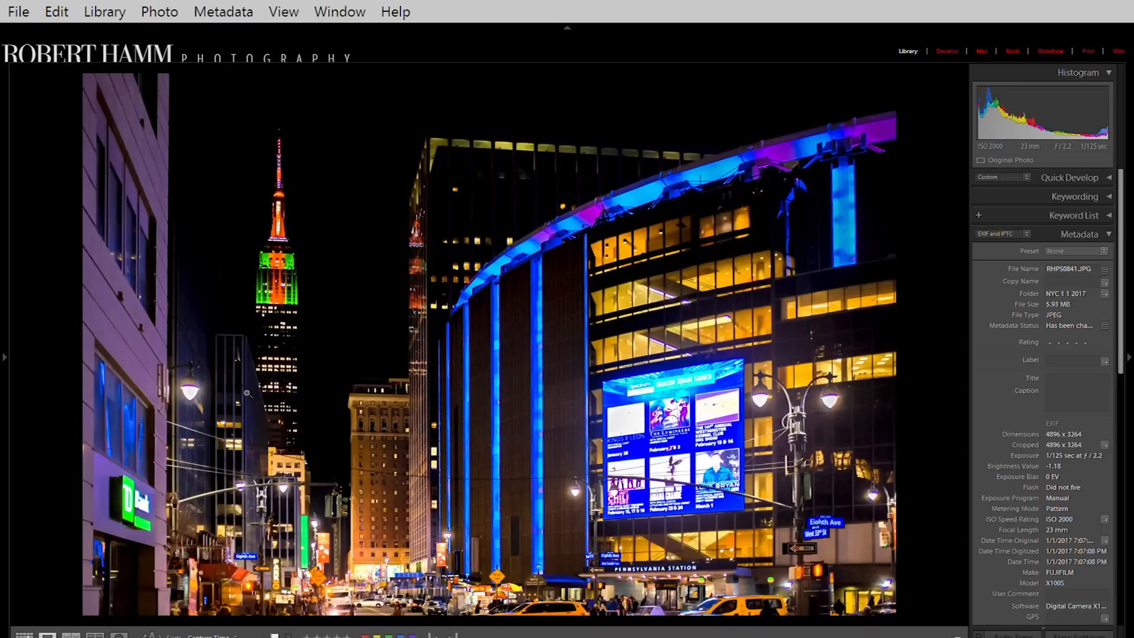
- Advance to RHPS0844.JPG, the vertical selective-colour Empire State street photo, with its EXIF
key("right")
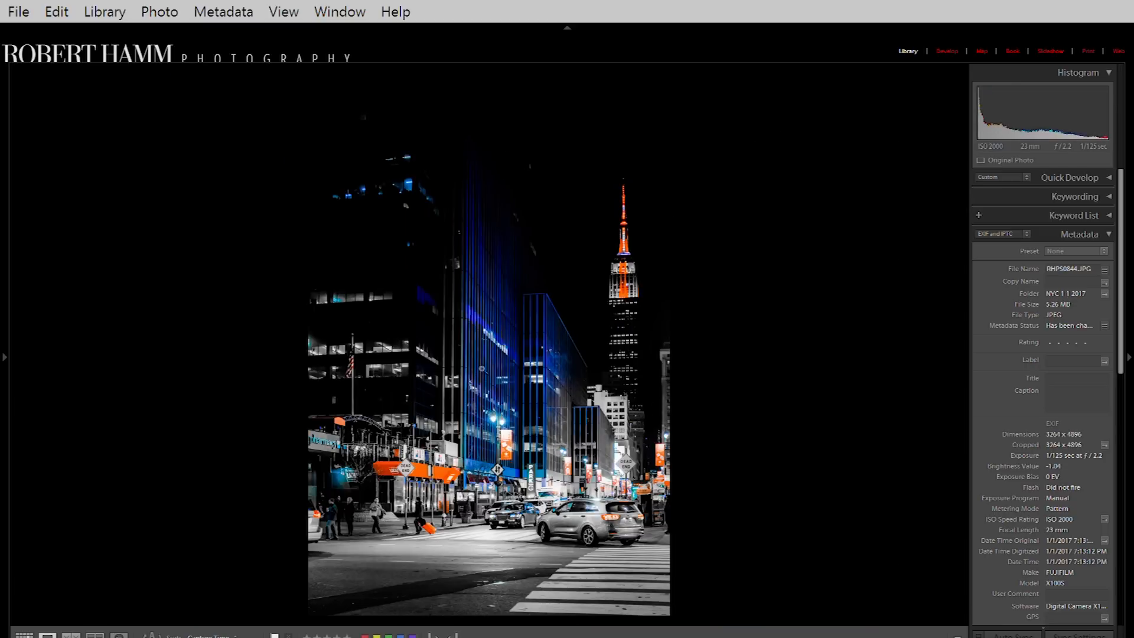
mouse_move(612, 376)
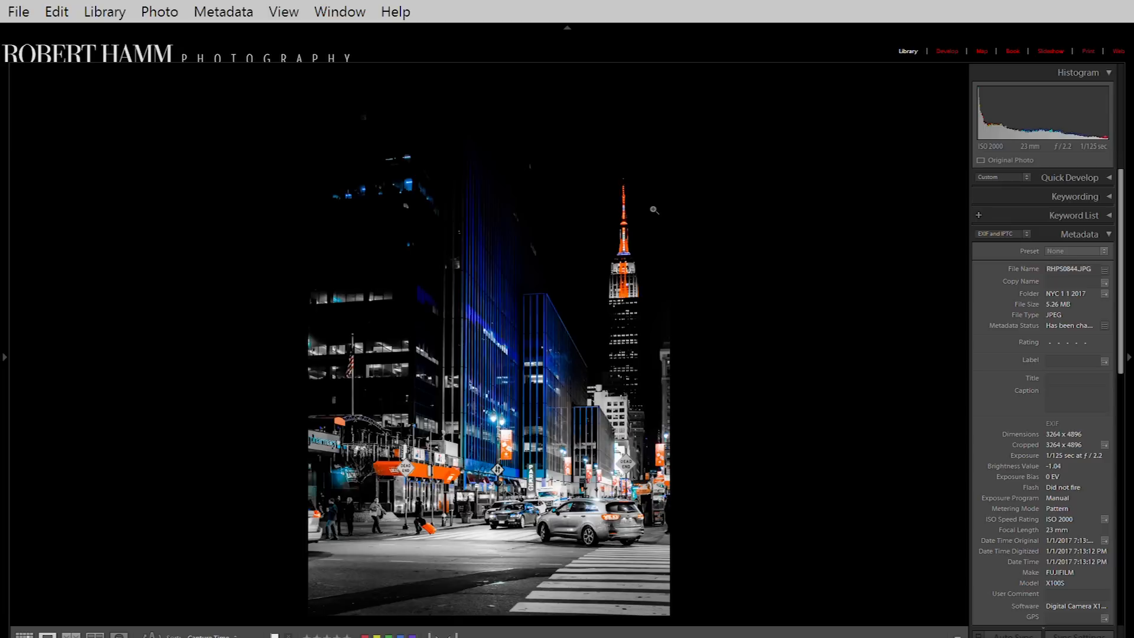
mouse_move(362, 337)
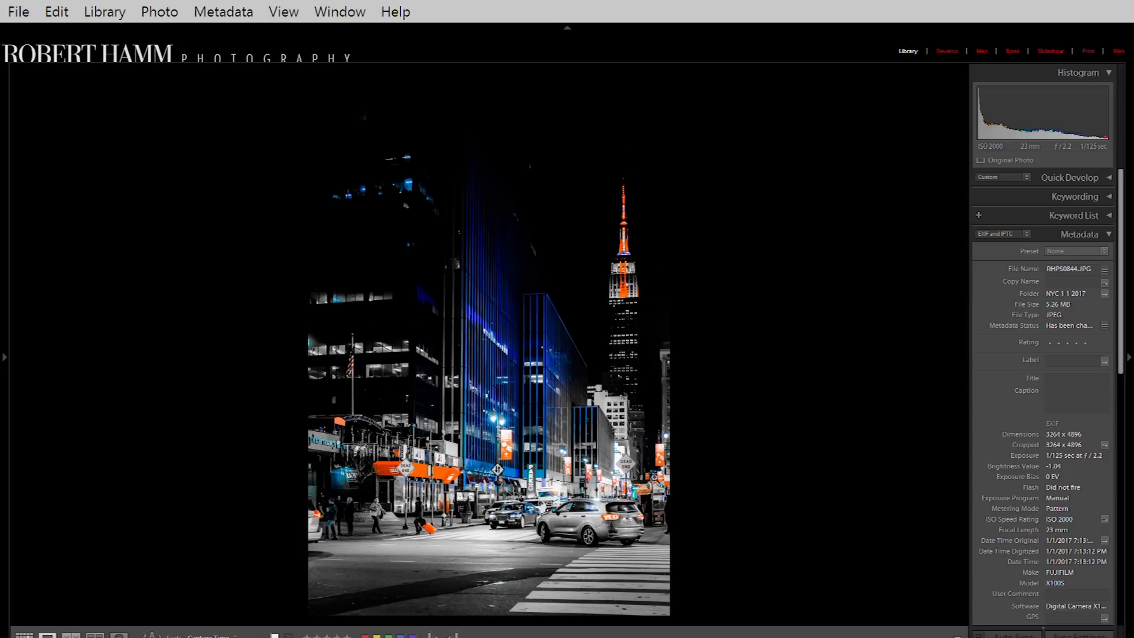
mouse_move(676, 533)
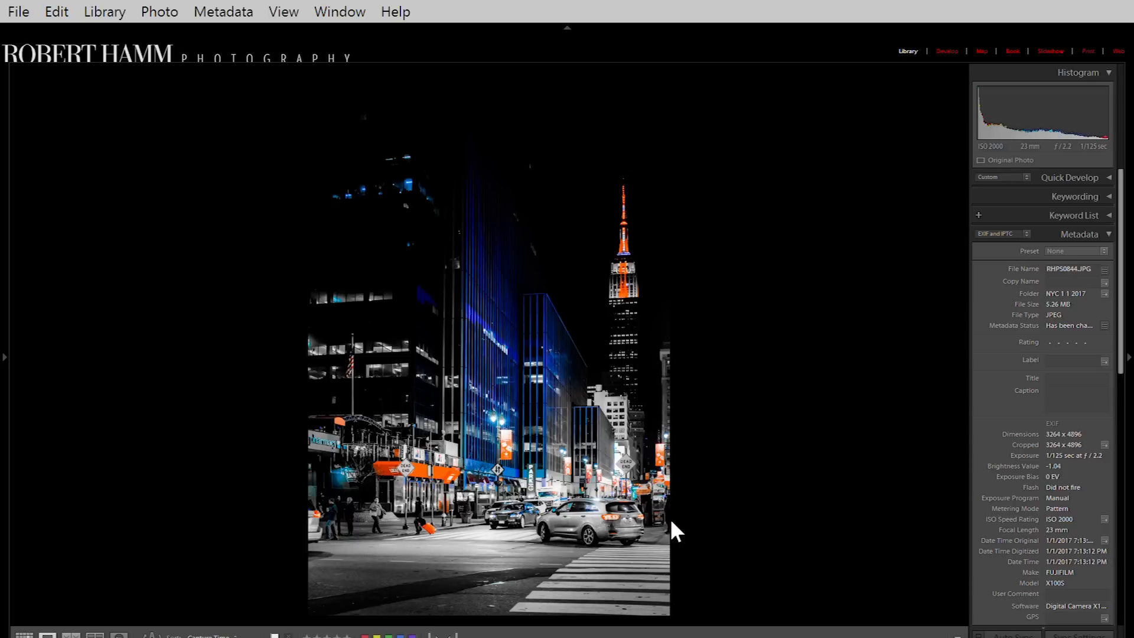